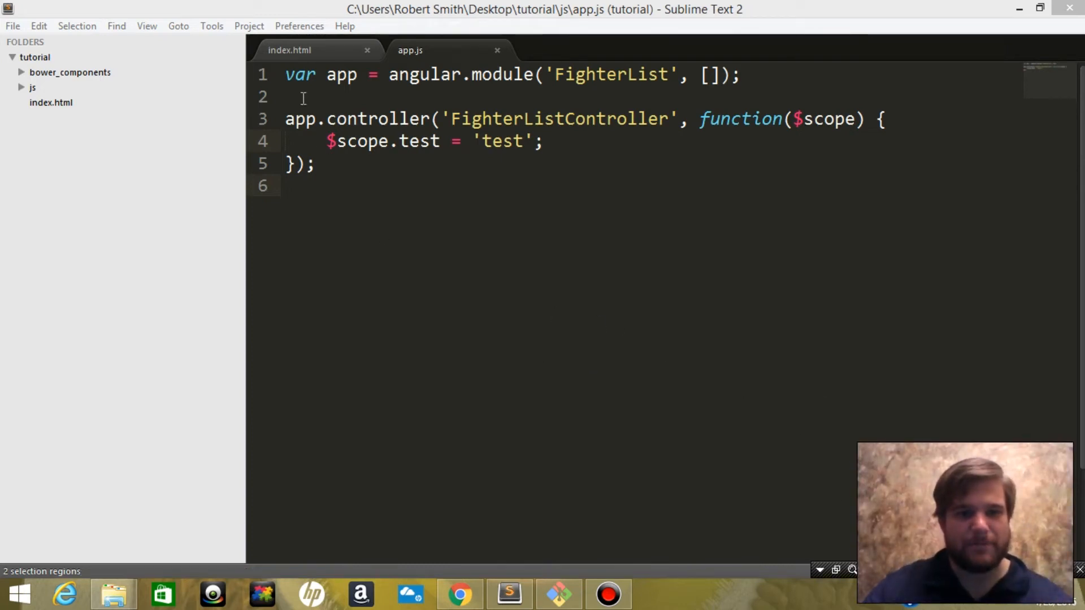
Glance at the index.html markup and return to app.js.
{"action": "left_click", "coordinate": [288, 51]}
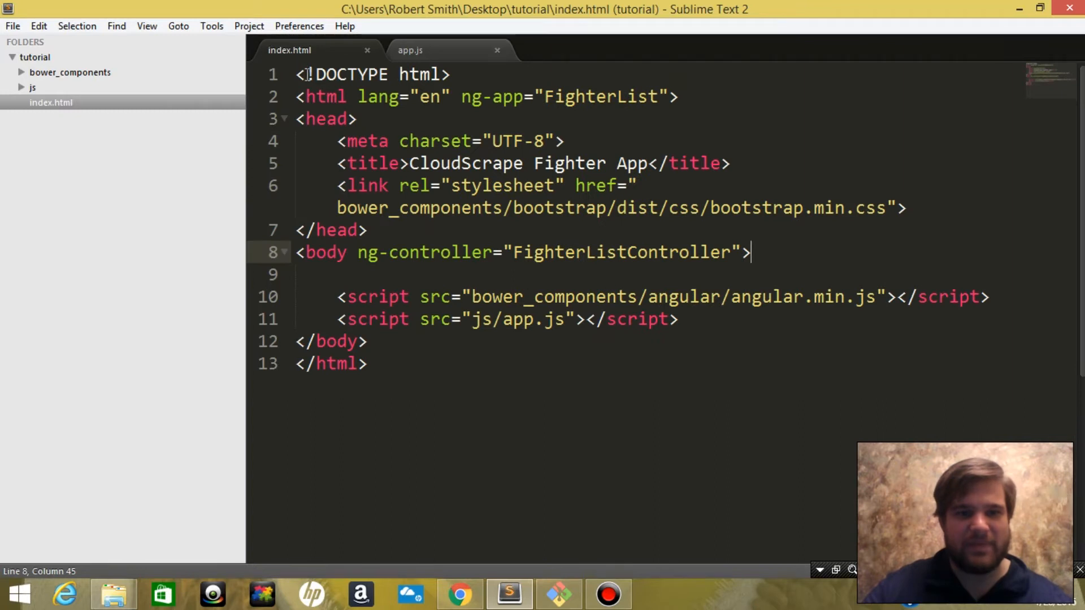
{"action": "left_click", "coordinate": [411, 51]}
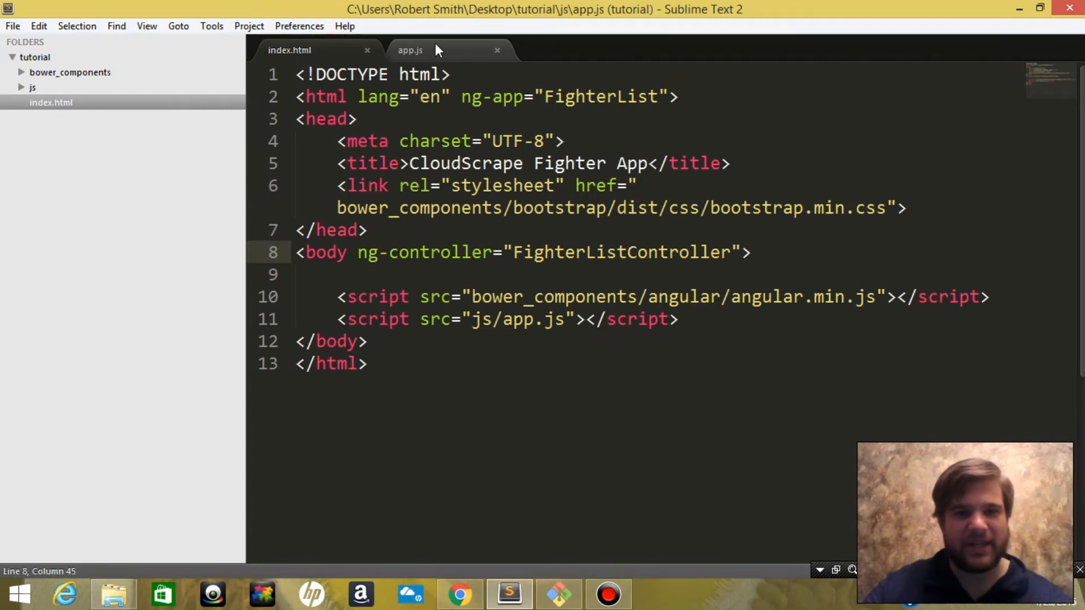
{"action": "left_click", "coordinate": [410, 51]}
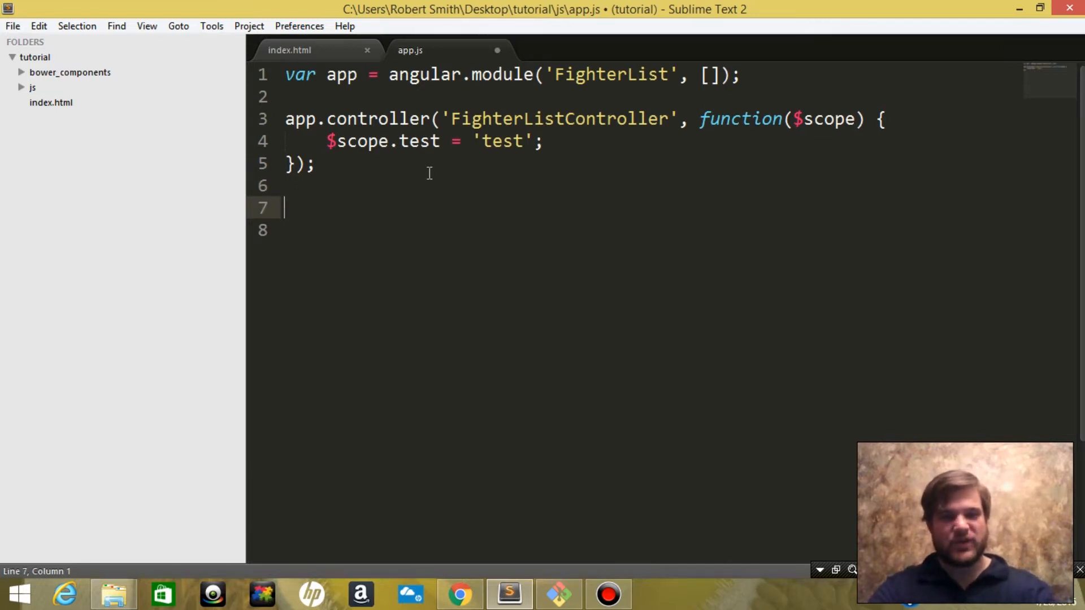
Write app.factory('FighterListFactory', function($http) { }); below the controller.
{"action": "type", "text": "app."}
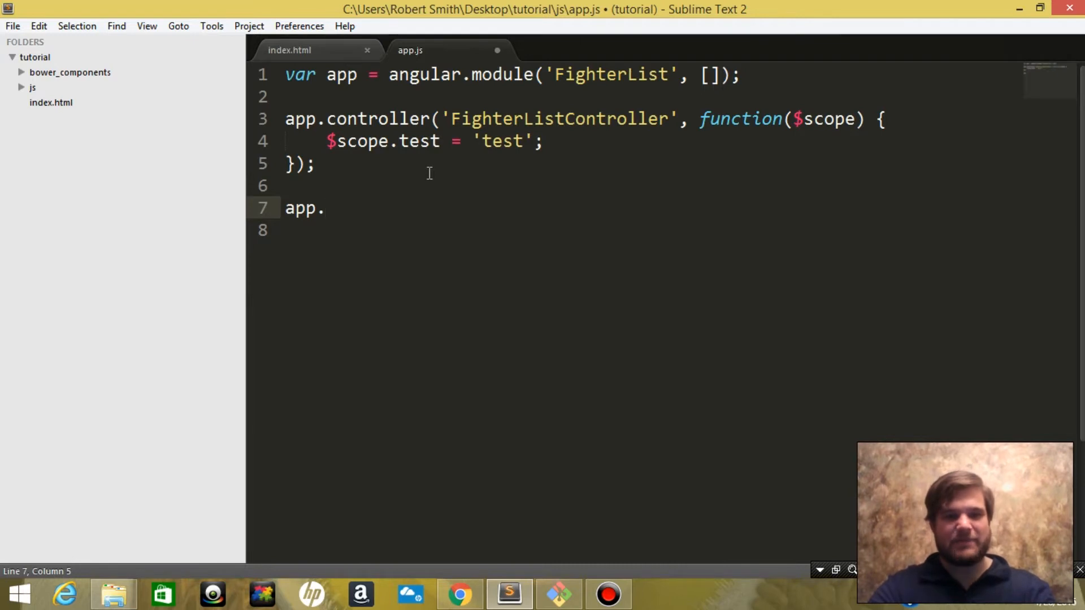
{"action": "type", "text": "factory()"}
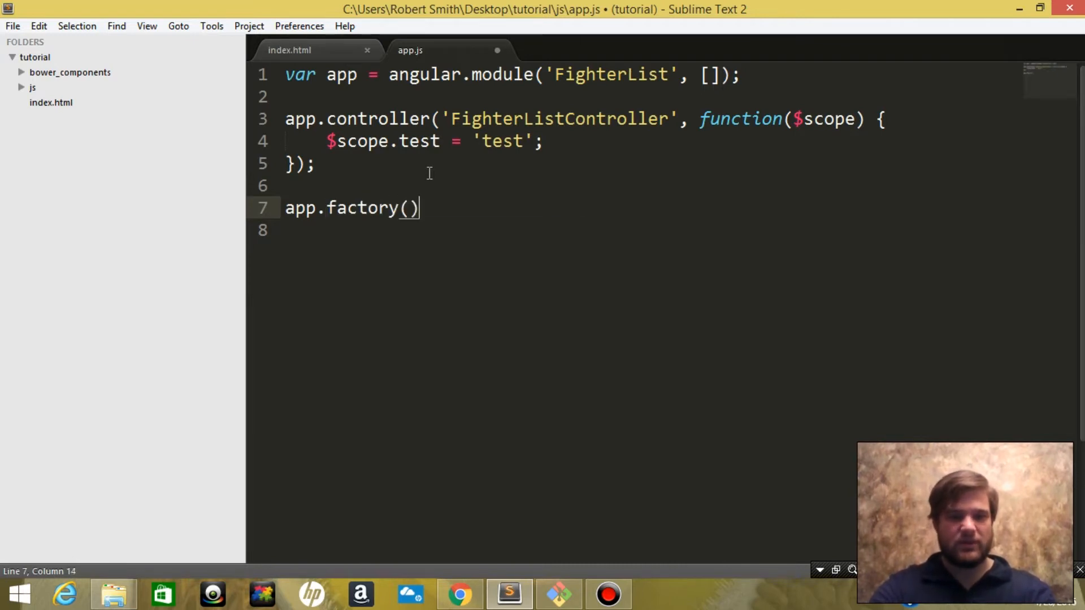
{"action": "type", "text": "'Fi'"}
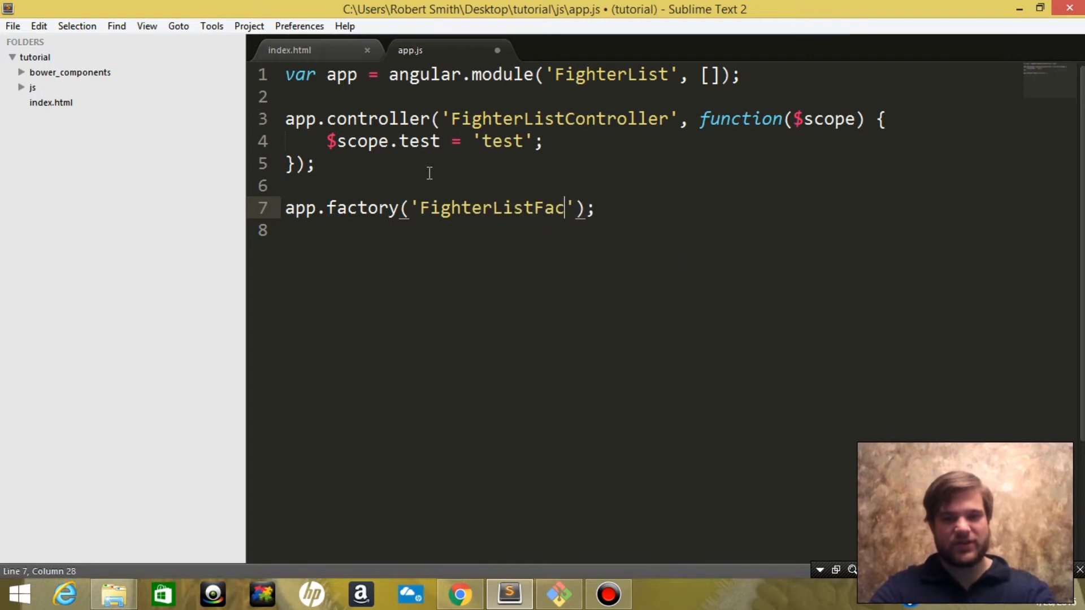
{"action": "type", "text": "tory"}
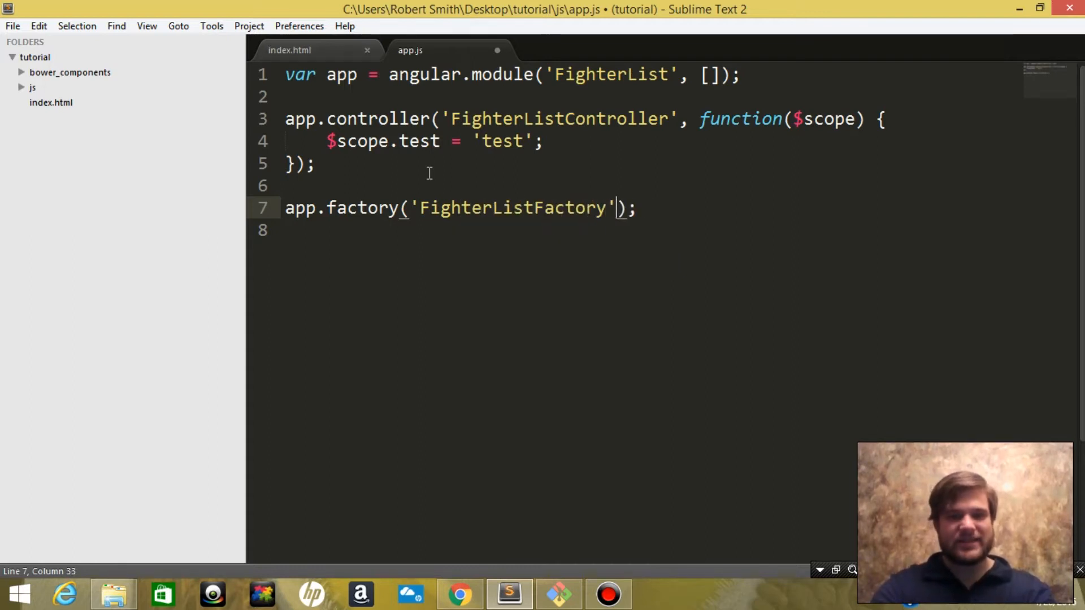
{"action": "type", "text": ", function"}
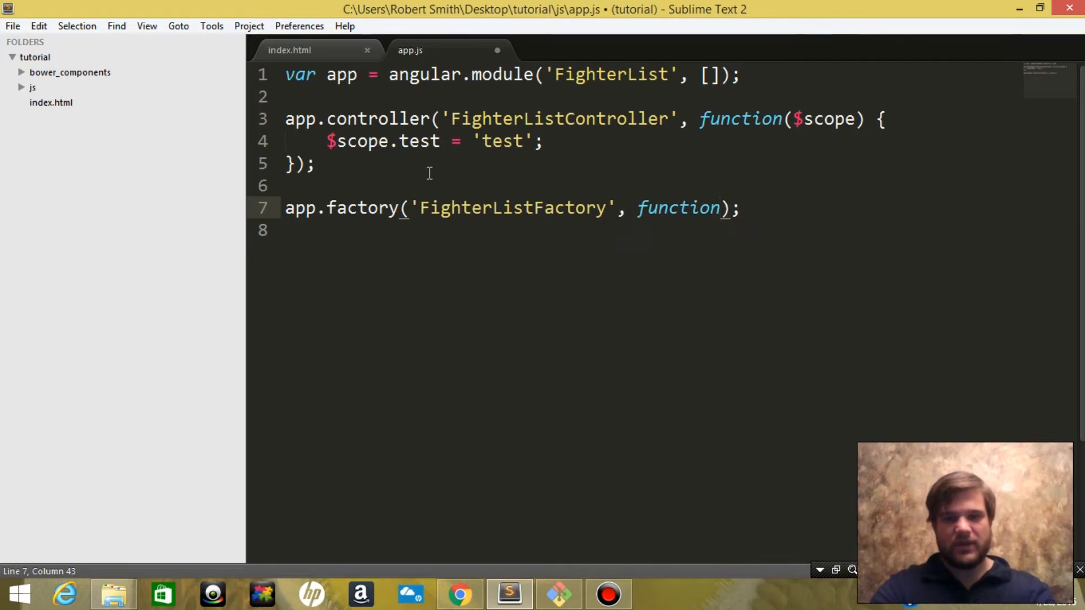
{"action": "type", "text": "($"}
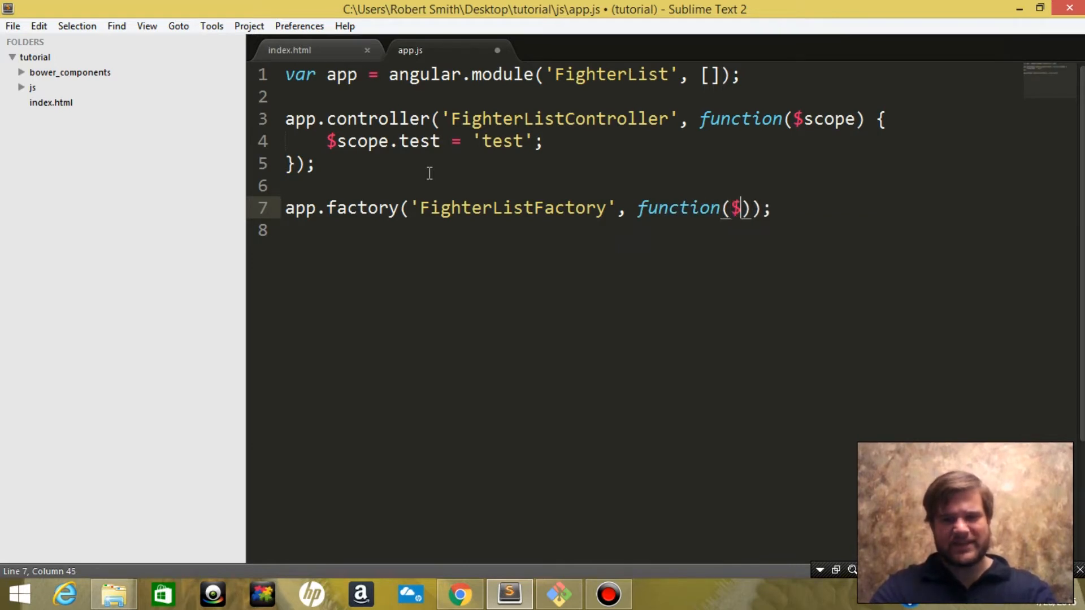
{"action": "type", "text": "http"}
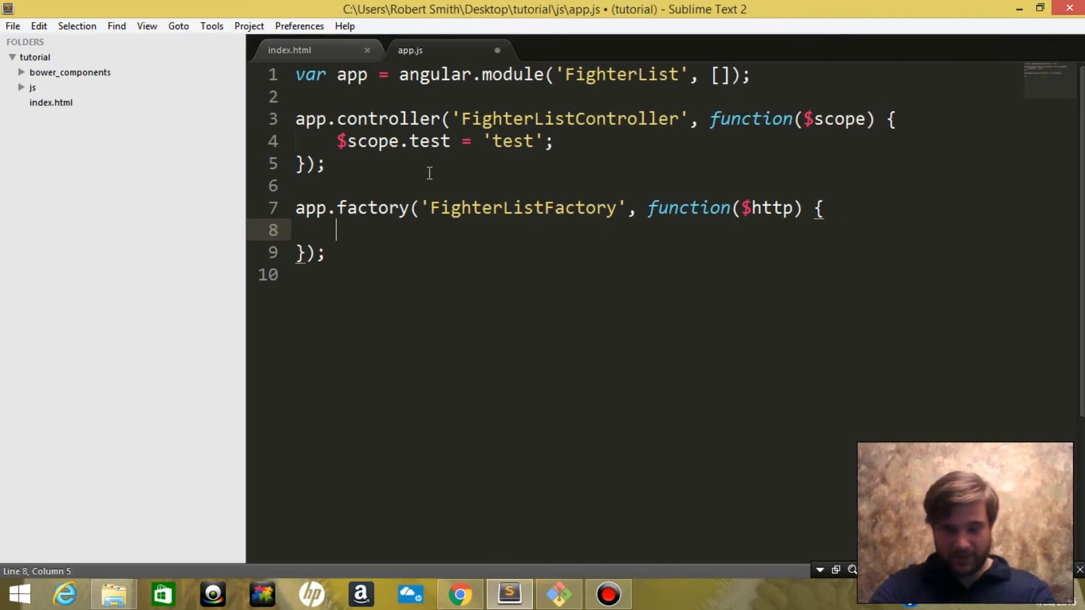
{"action": "key", "text": "ctrl+s"}
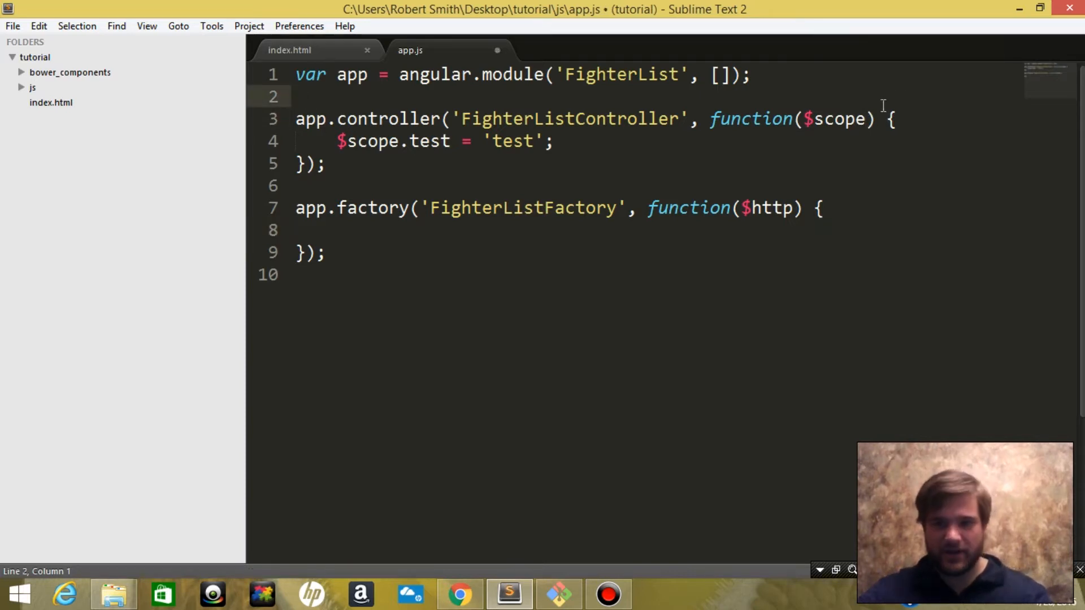
Add FighterListFactory as a second parameter after $scope in FighterListController.
{"action": "type", "text": ","}
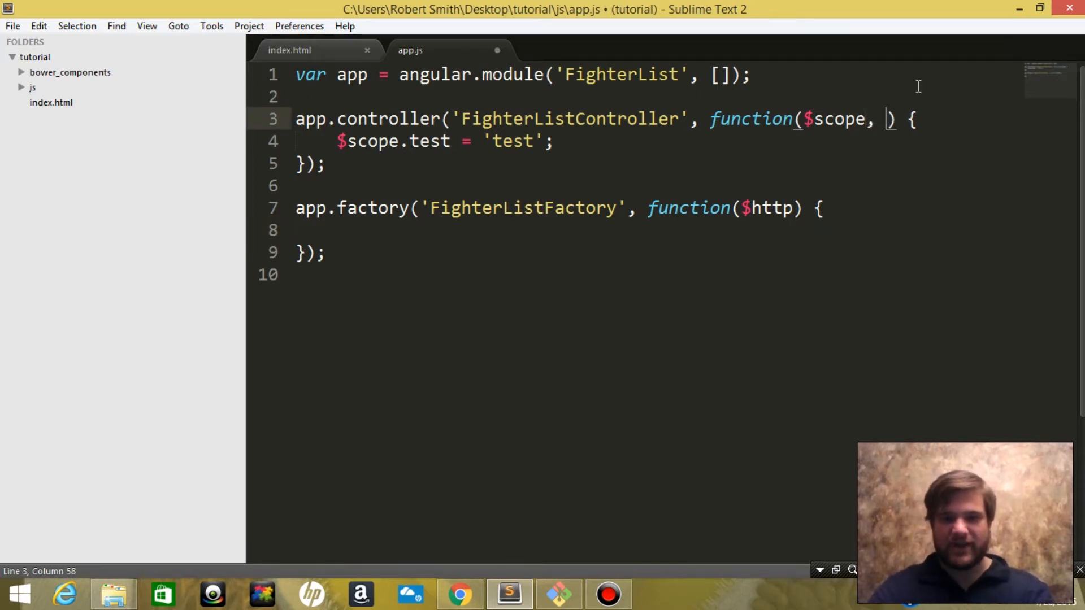
{"action": "type", "text": "FighterListFa"}
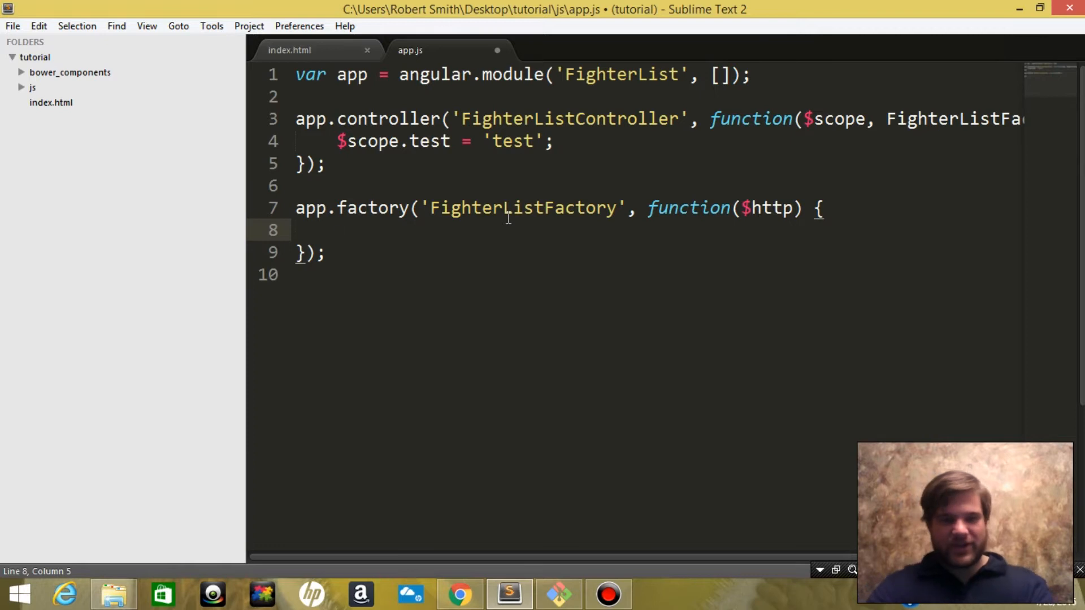
Return an object whose getFighterList function calls $http with a config object.
{"action": "type", "text": "retu"}
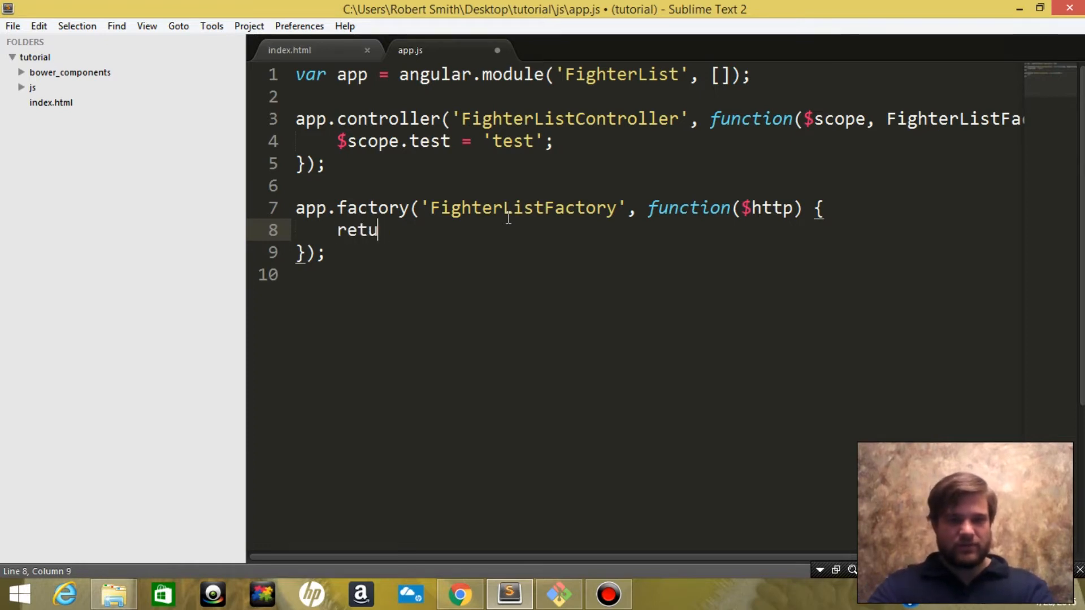
{"action": "type", "text": "rn {"}
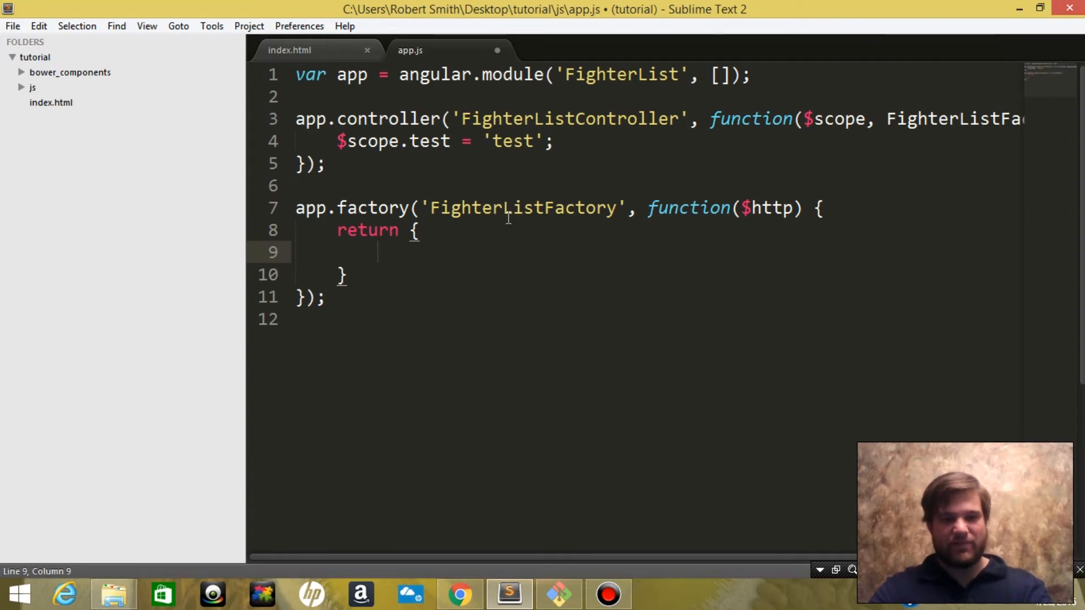
{"action": "type", "text": "getFighter"}
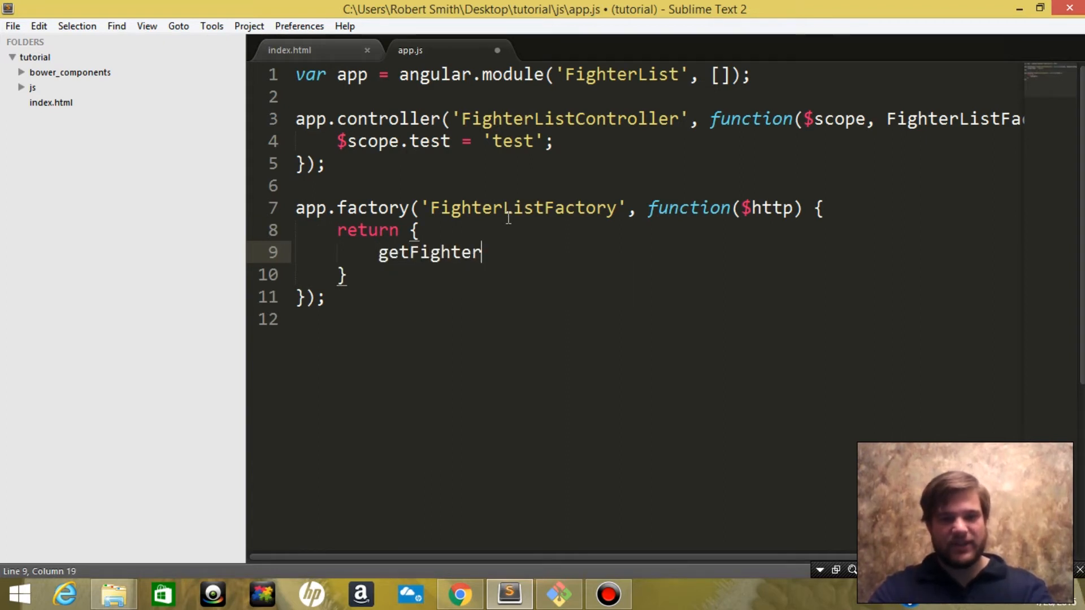
{"action": "type", "text": "List:"}
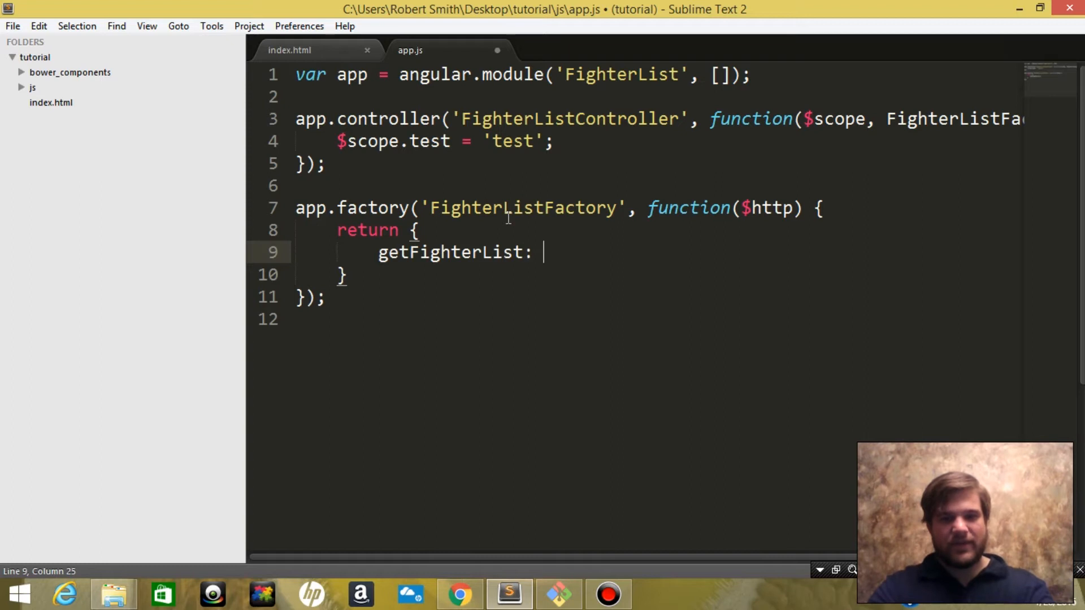
{"action": "type", "text": "function() {}"}
{"action": "type", "text": "return"}
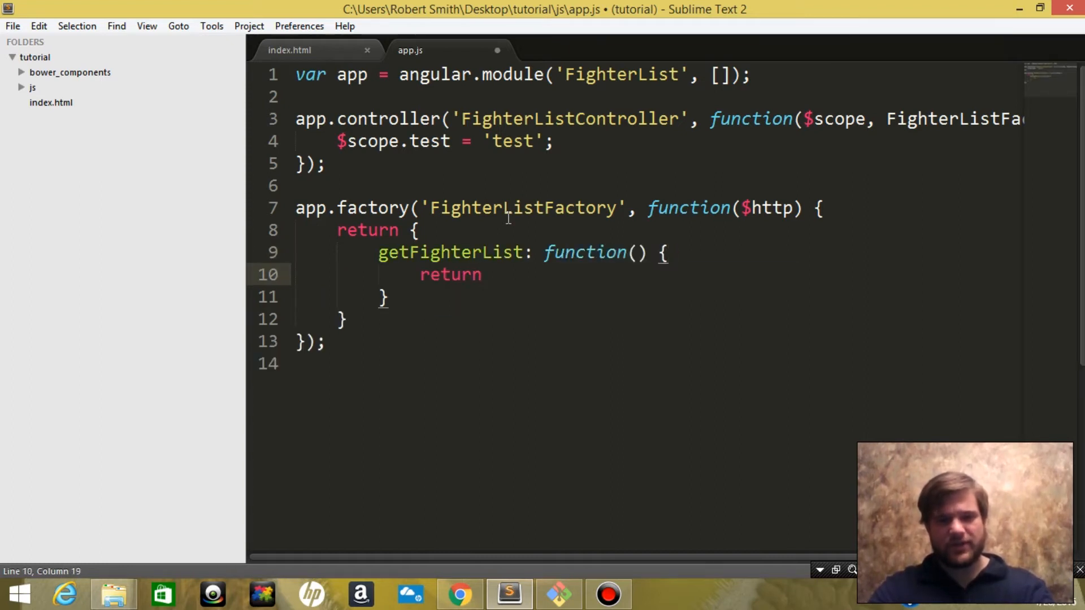
{"action": "type", "text": "$http();"}
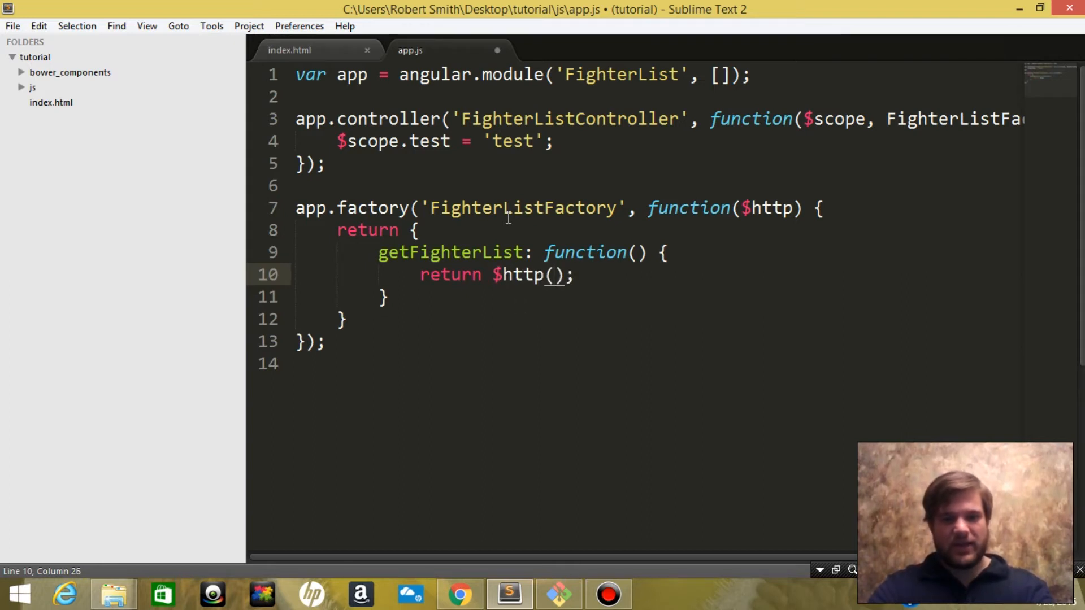
{"action": "type", "text": "{"}
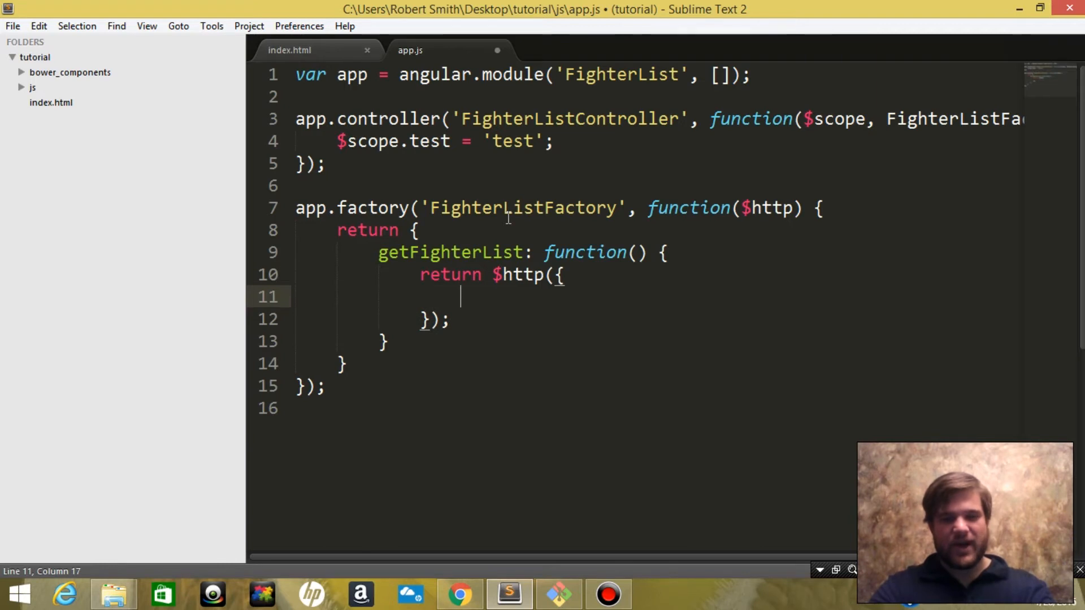
{"action": "type", "text": "url:"}
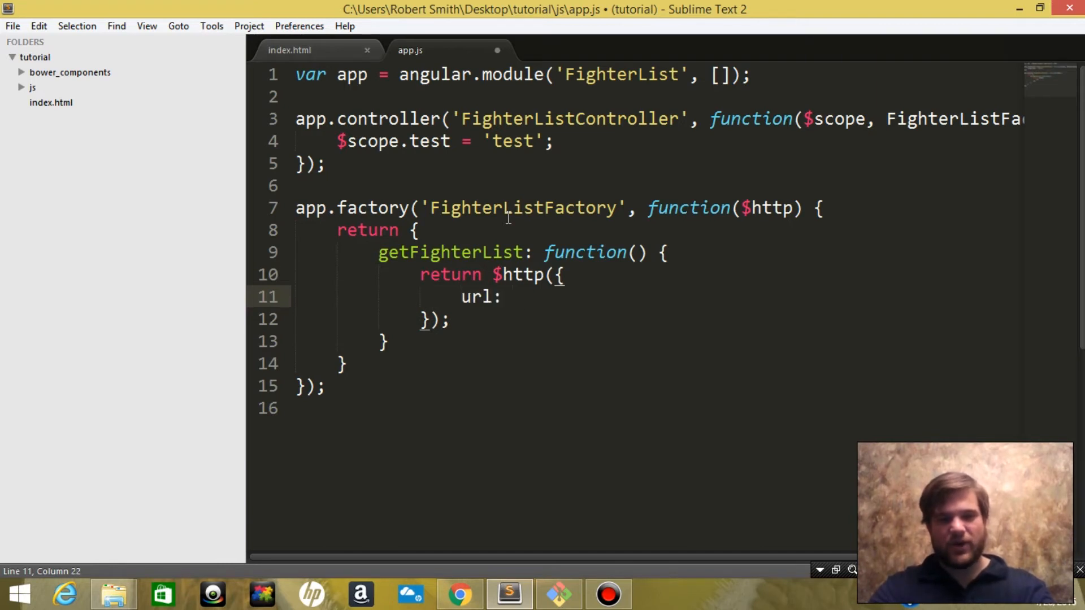
{"action": "type", "text": "''"}
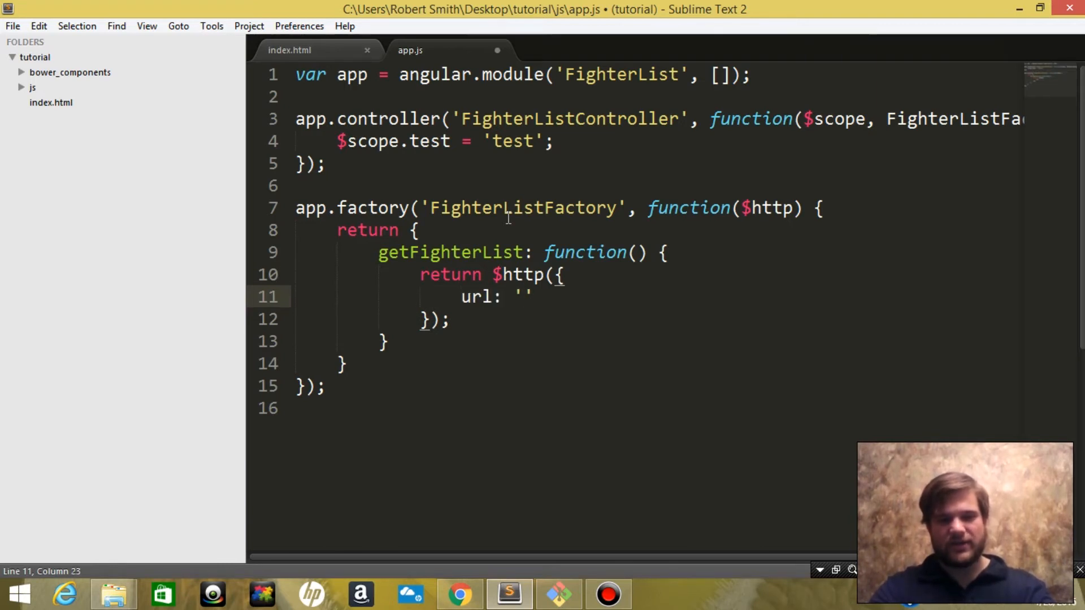
{"action": "type", "text": "h"}
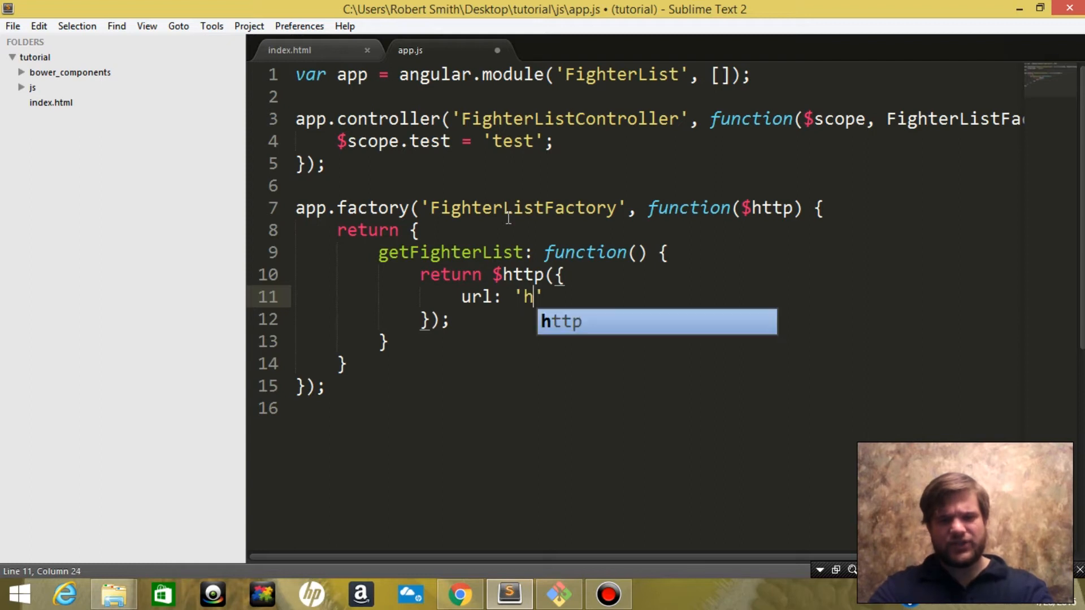
{"action": "type", "text": "ttp://"}
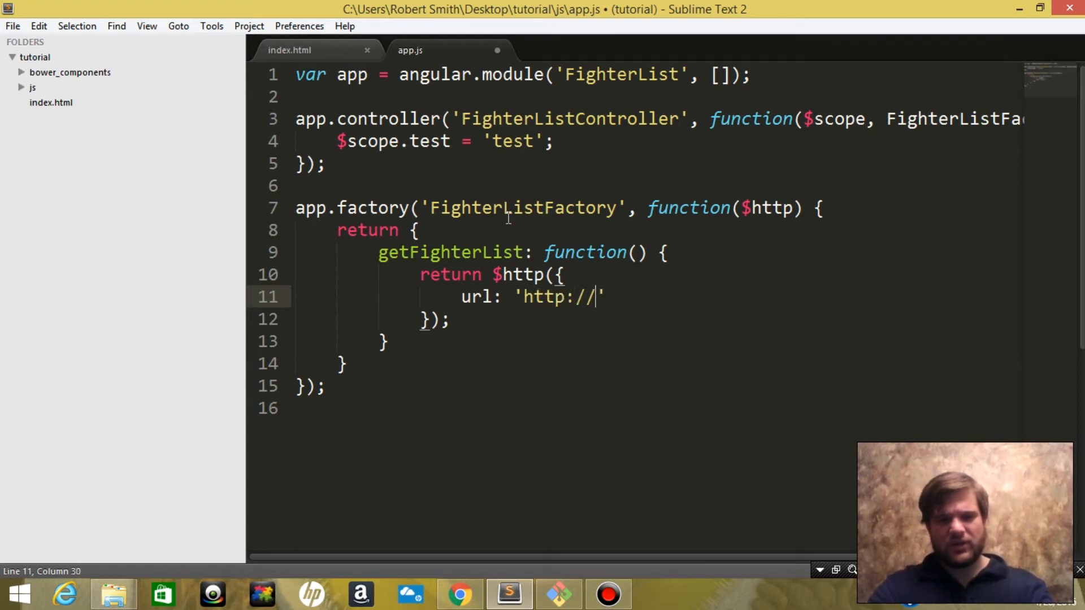
{"action": "type", "text": "local"}
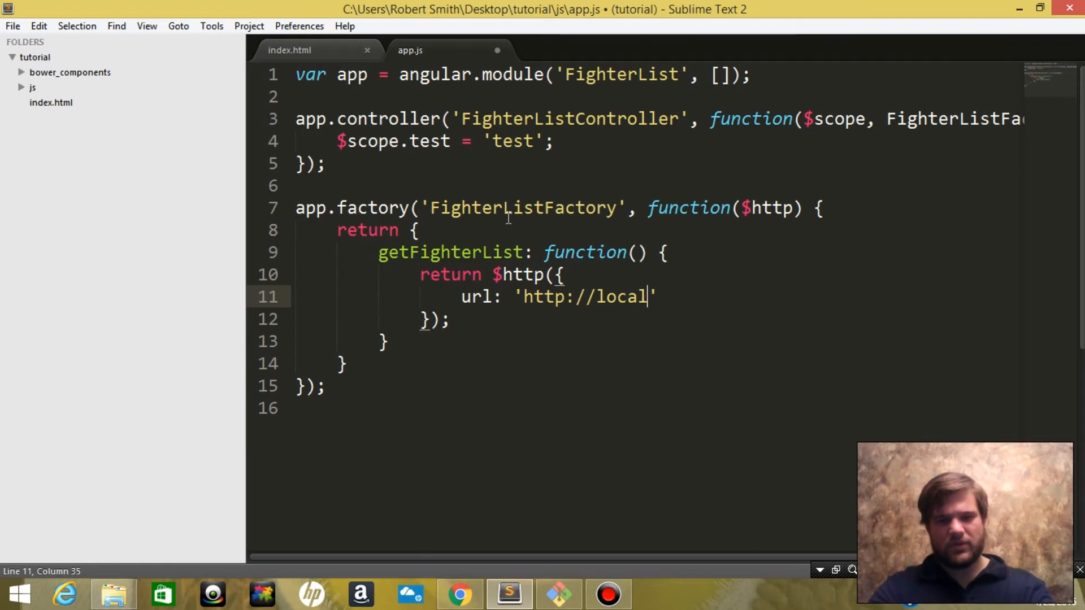
{"action": "type", "text": "host/"}
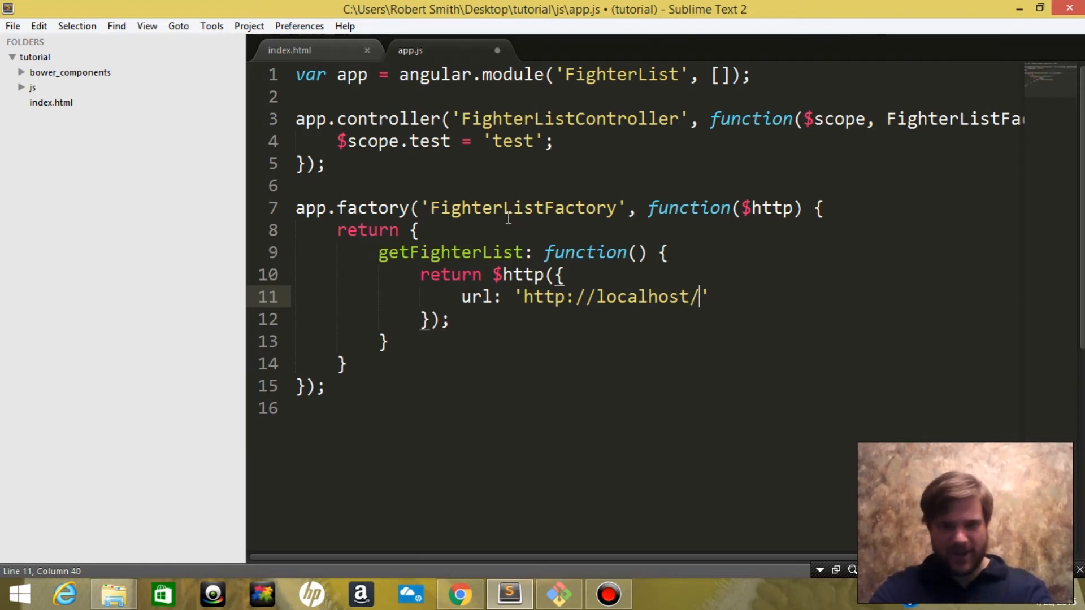
{"action": "type", "text": "get-"}
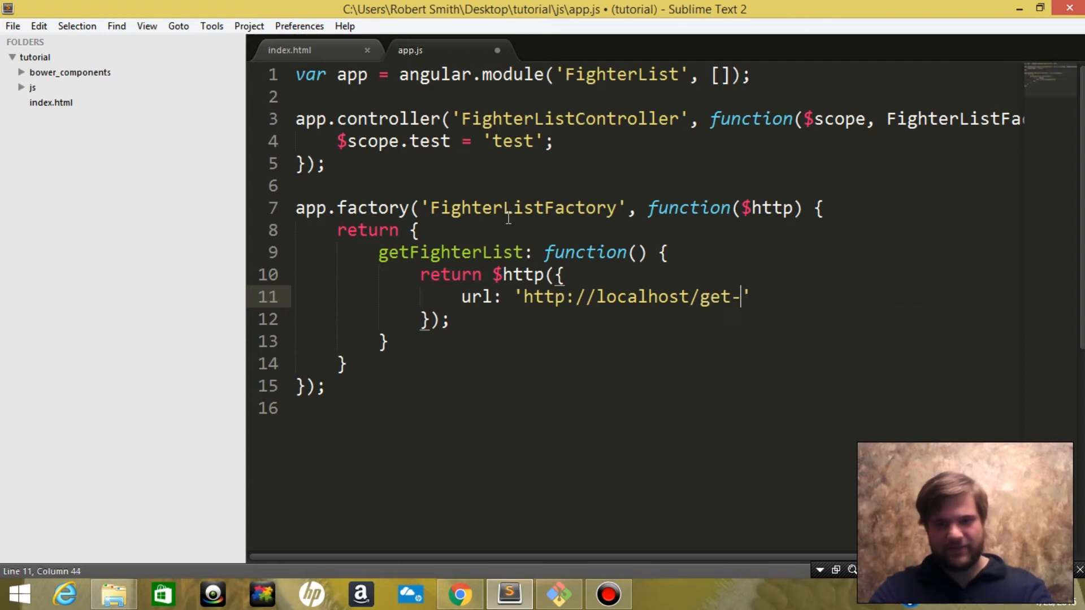
{"action": "type", "text": "fighter-list"}
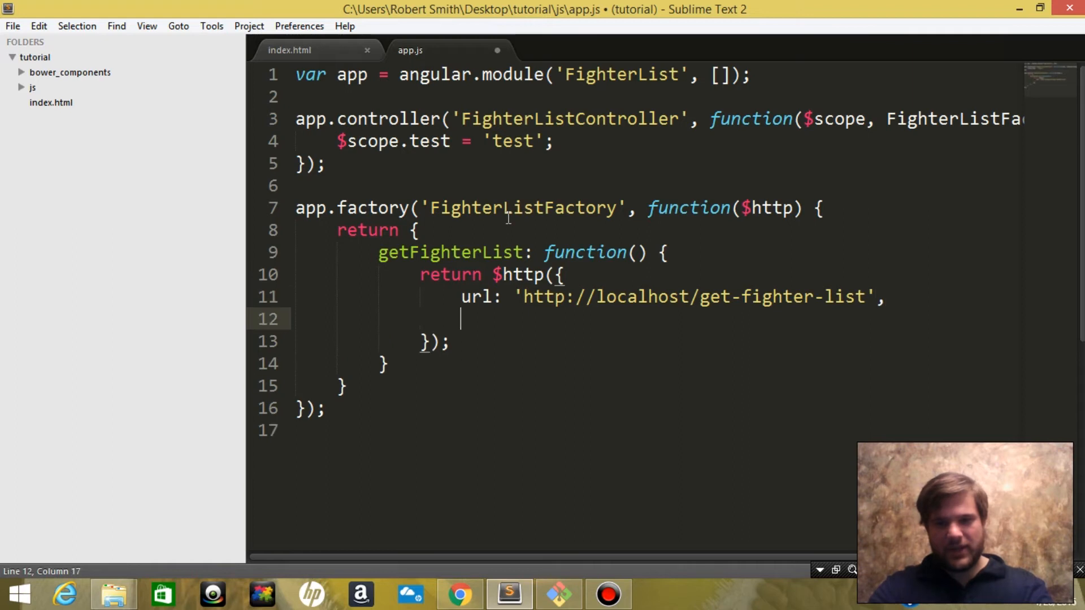
Add method: 'GET' to the request and save app.js.
{"action": "type", "text": "method:"}
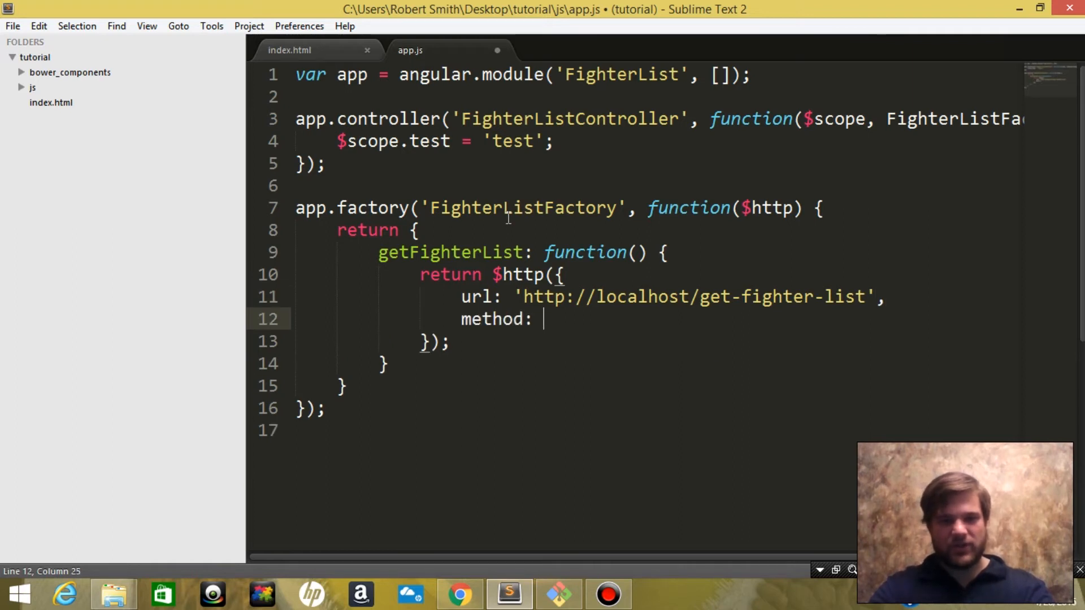
{"action": "type", "text": "'GEt'"}
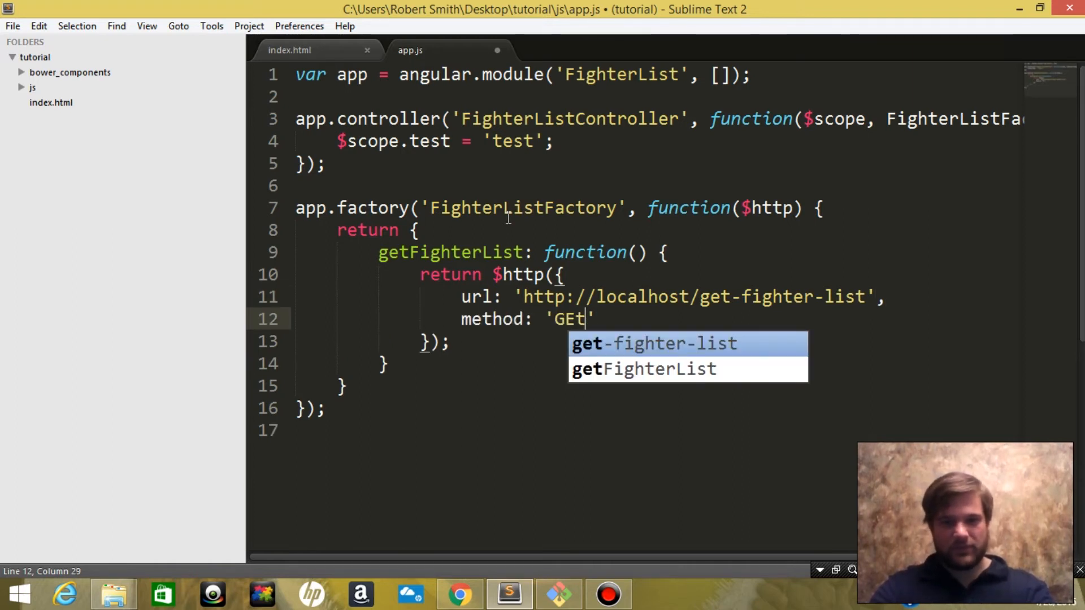
{"action": "type", "text": "T"}
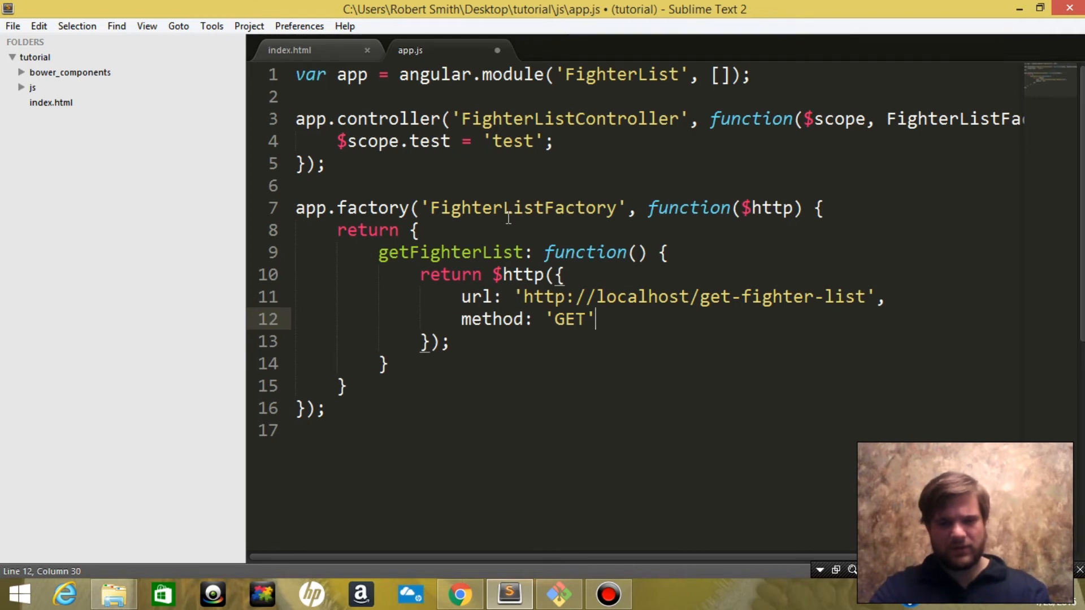
{"action": "key", "text": "ctrl+s"}
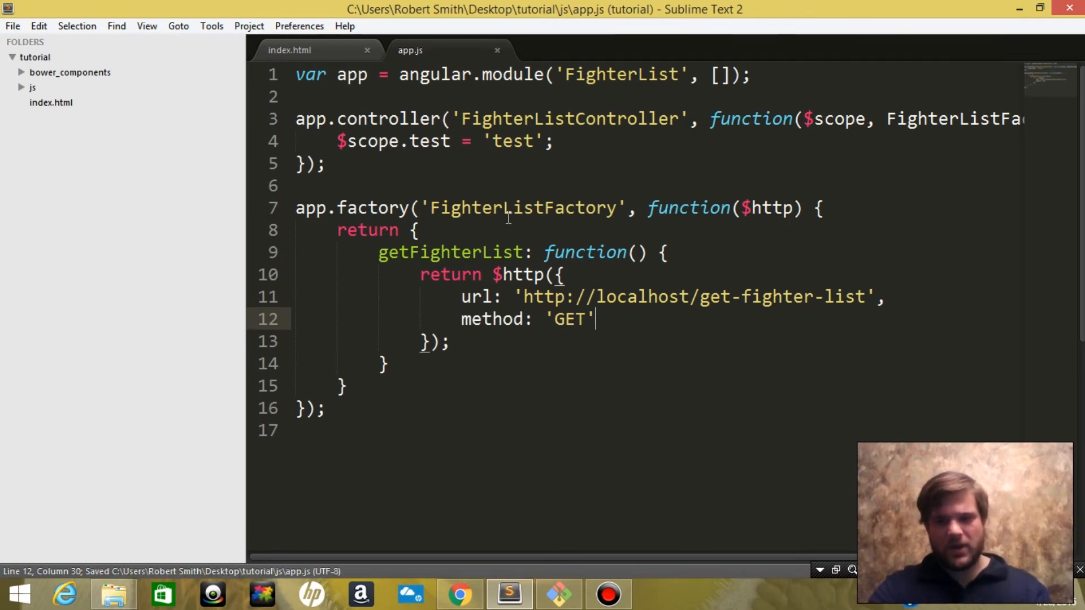
Reload the fighter app in Chrome, check the console, and return to the editor.
{"action": "left_click", "coordinate": [460, 594]}
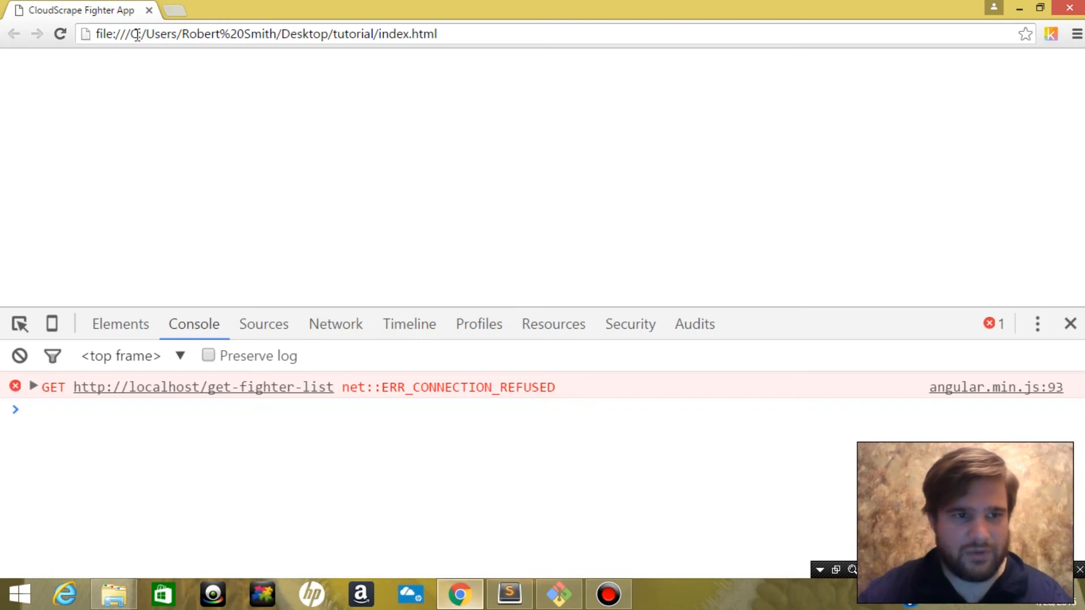
{"action": "left_click", "coordinate": [18, 355]}
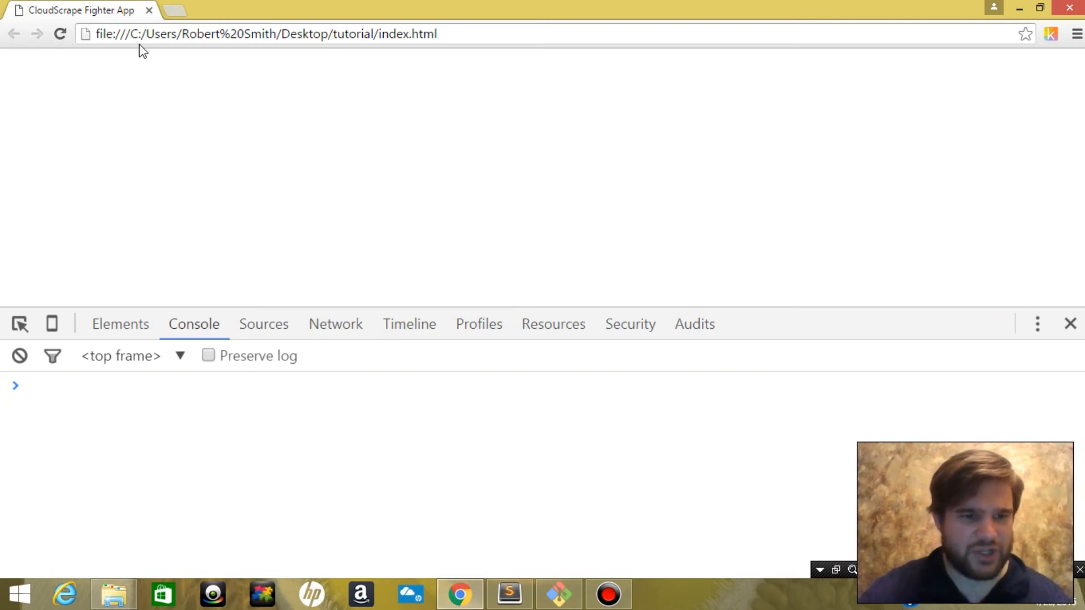
{"action": "mouse_move", "coordinate": [115, 405]}
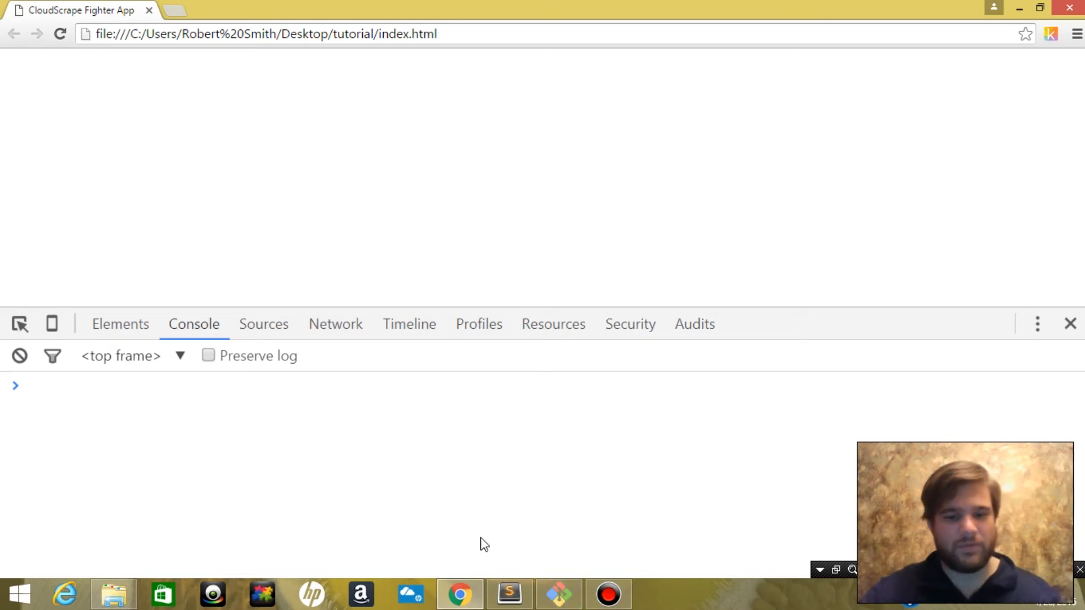
{"action": "left_click", "coordinate": [507, 595]}
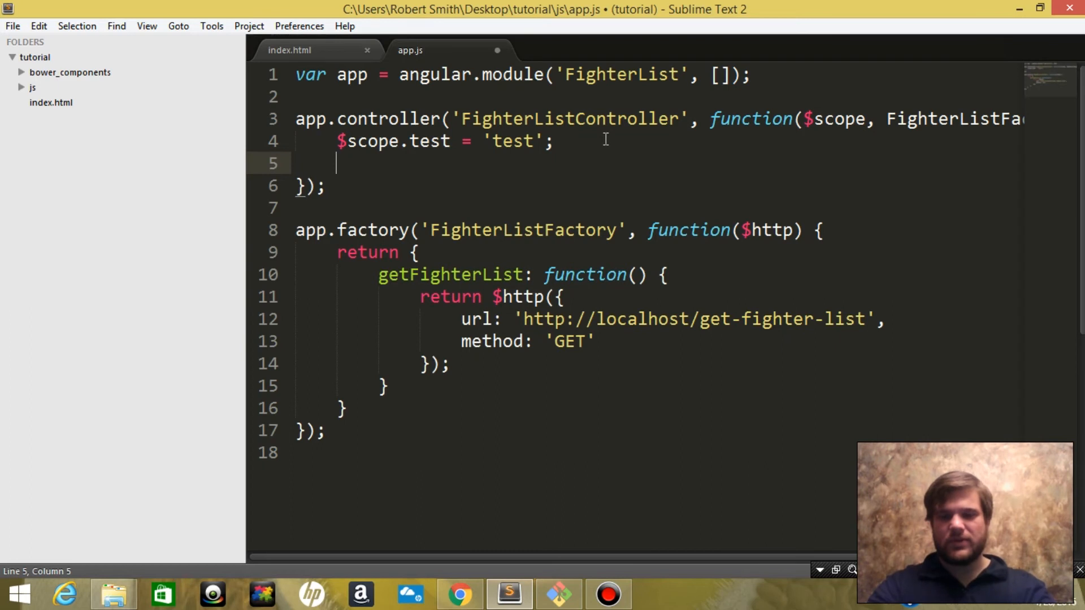
Call FighterListFactory.getFighterList().success(function(data) { }) in the controller.
{"action": "type", "text": "FighterListFactory"}
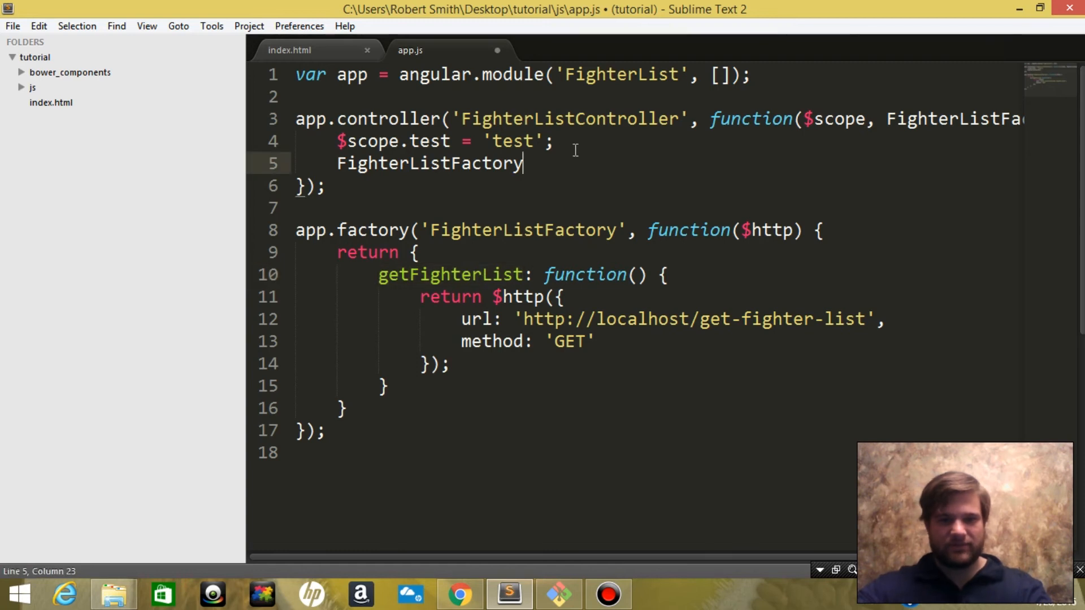
{"action": "type", "text": ".getFi"}
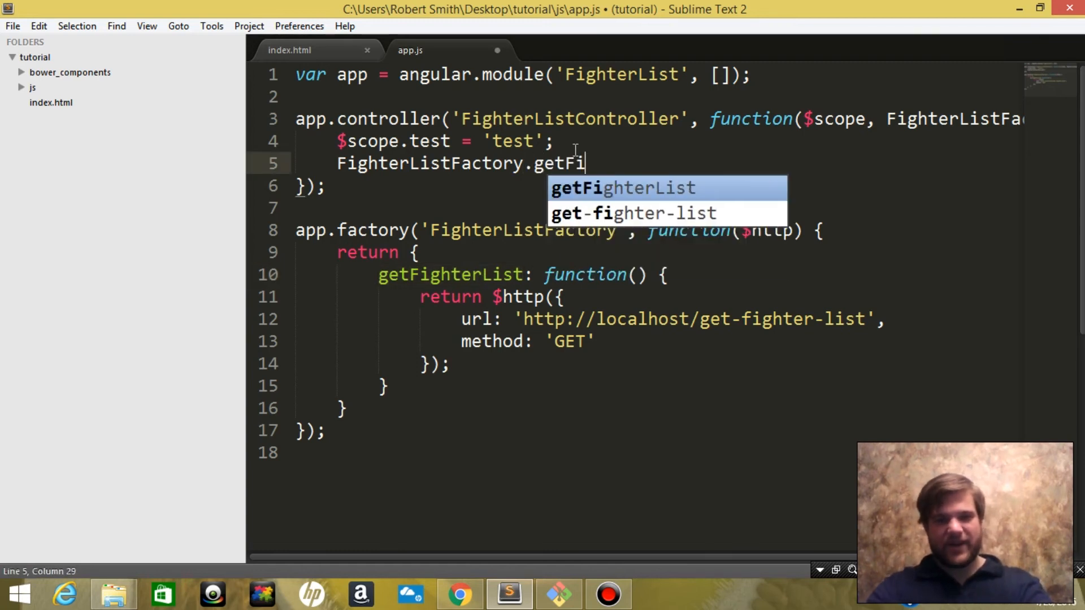
{"action": "key", "text": "Tab"}
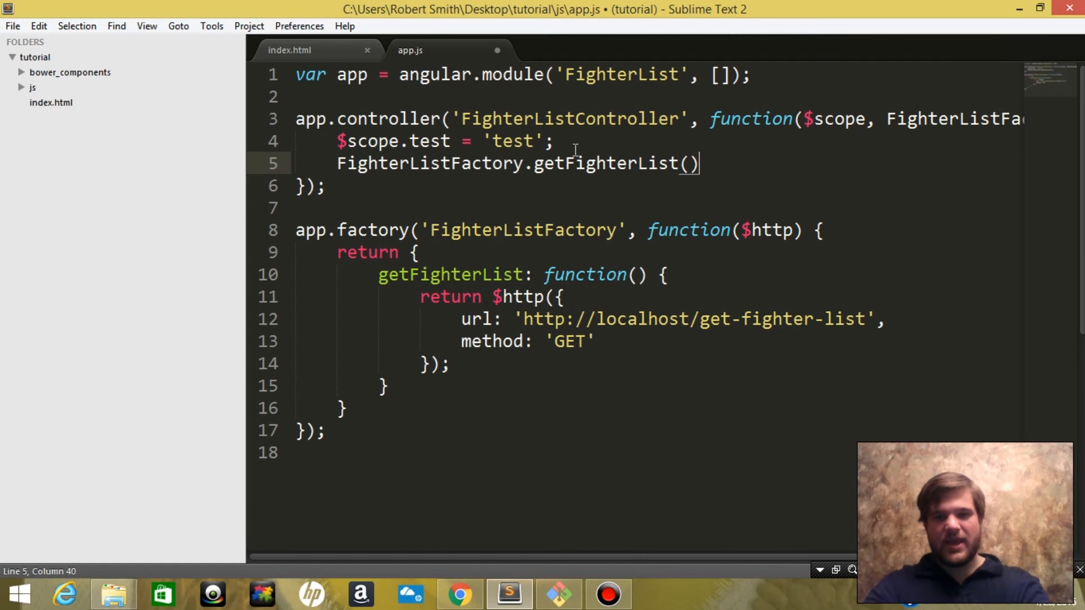
{"action": "type", "text": ".succes"}
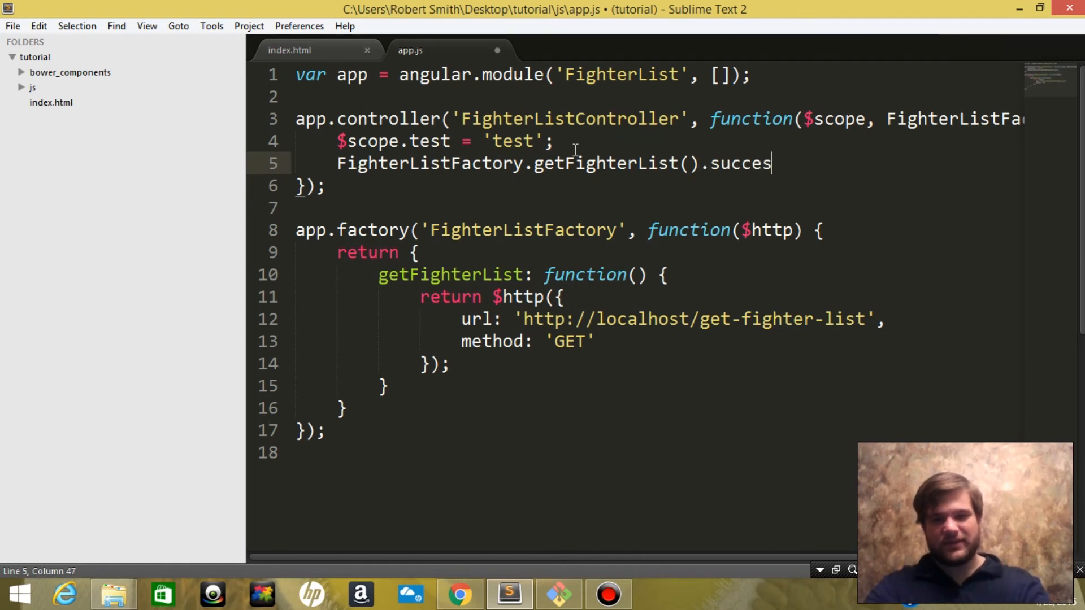
{"action": "type", "text": "s();"}
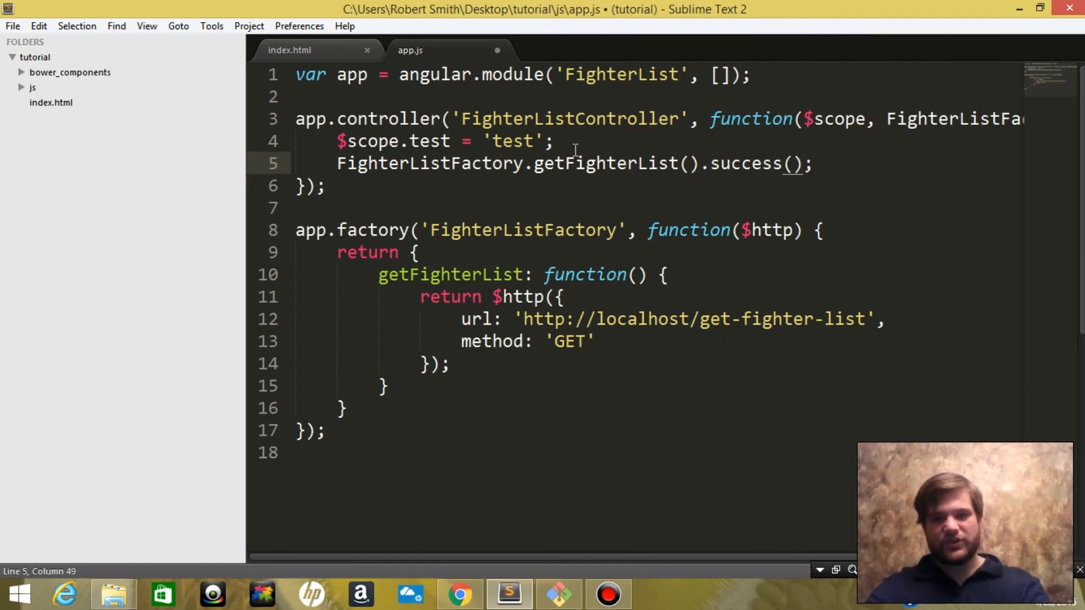
{"action": "type", "text": "function()"}
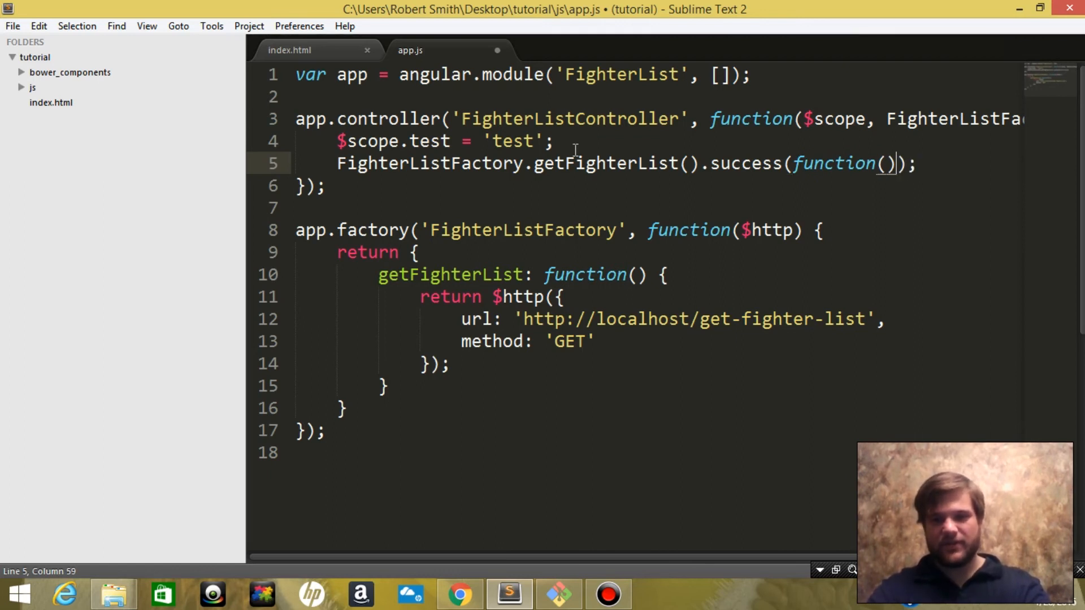
{"action": "type", "text": "{"}
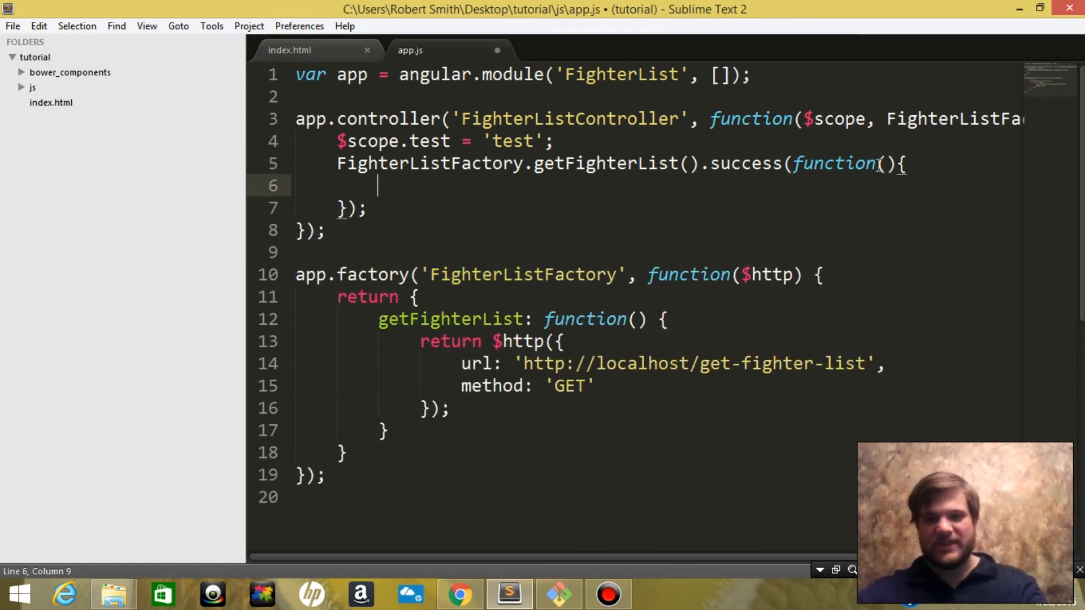
{"action": "type", "text": "data"}
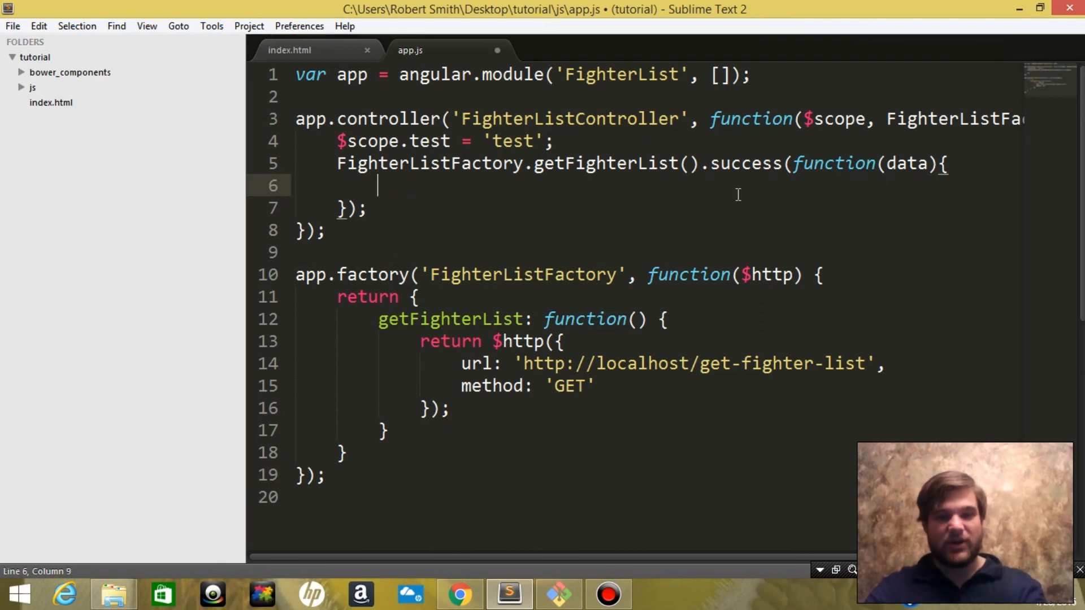
Log data with console.log inside the success callback and switch to the browser.
{"action": "type", "text": "console."}
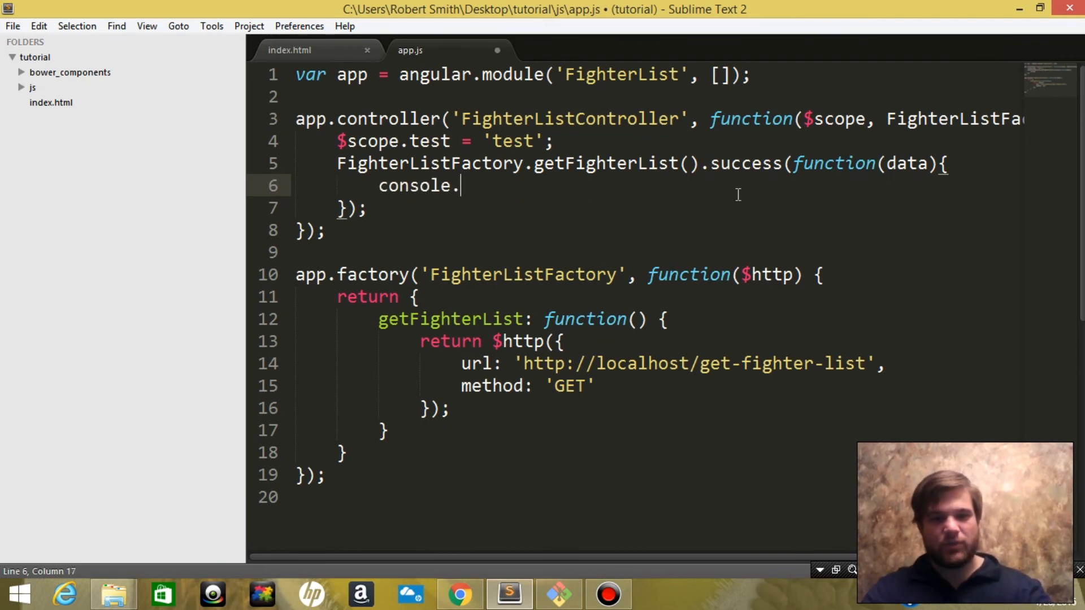
{"action": "type", "text": "log();"}
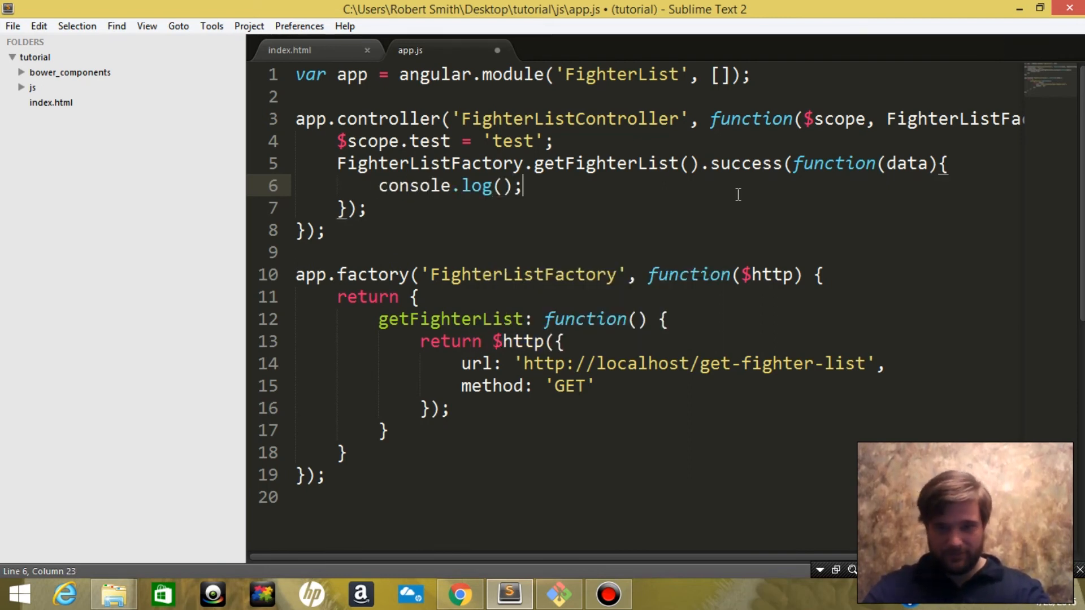
{"action": "type", "text": "data"}
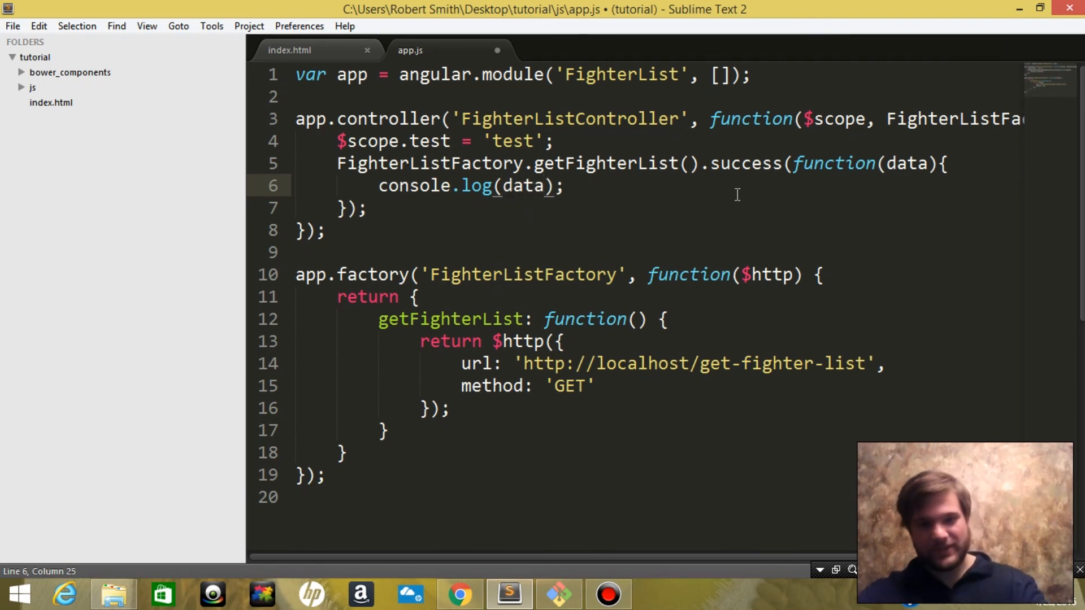
{"action": "left_click", "coordinate": [458, 594]}
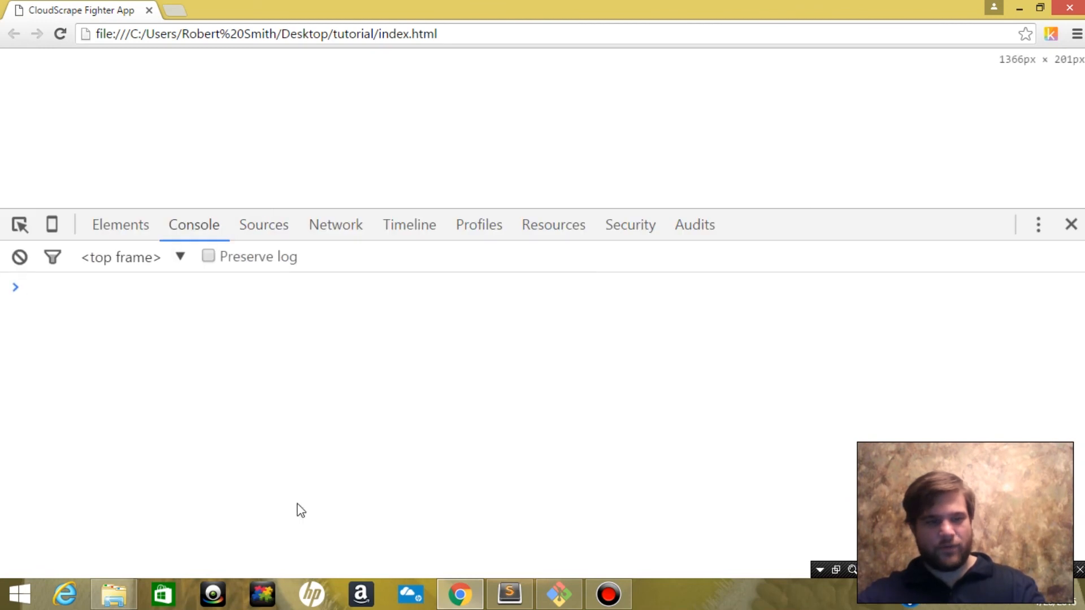
{"action": "mouse_move", "coordinate": [44, 276]}
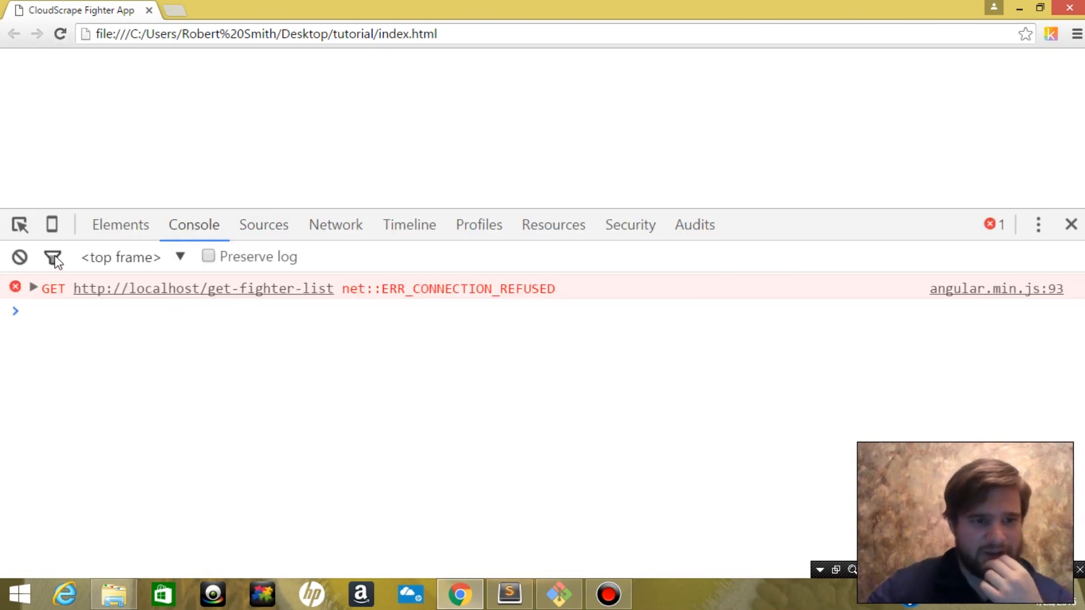
{"action": "mouse_move", "coordinate": [126, 292]}
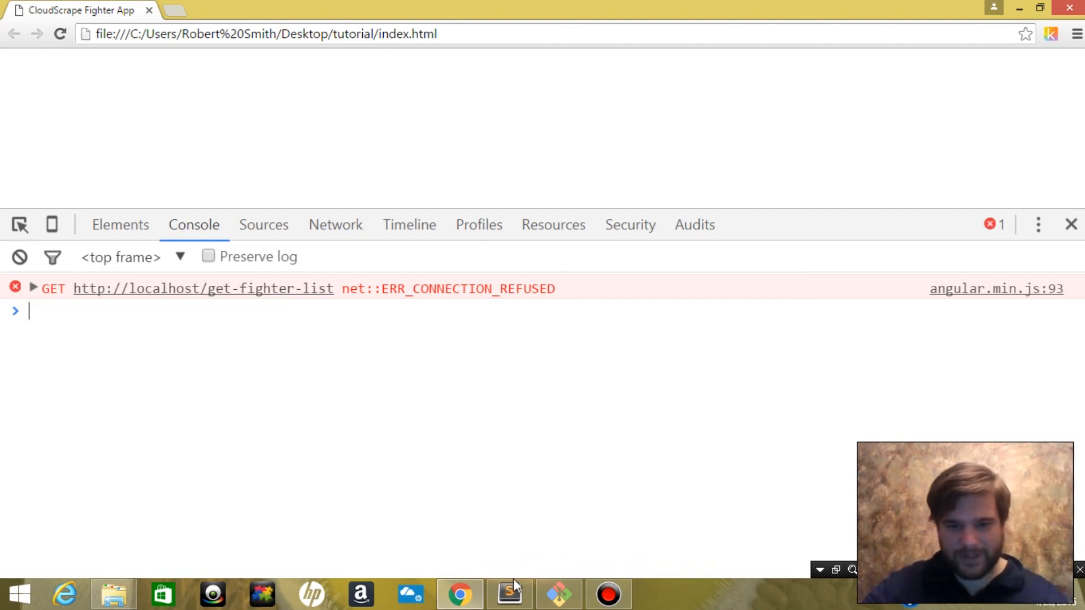
Return to app.js after reading the ERR_CONNECTION_REFUSED console error.
{"action": "left_click", "coordinate": [510, 594]}
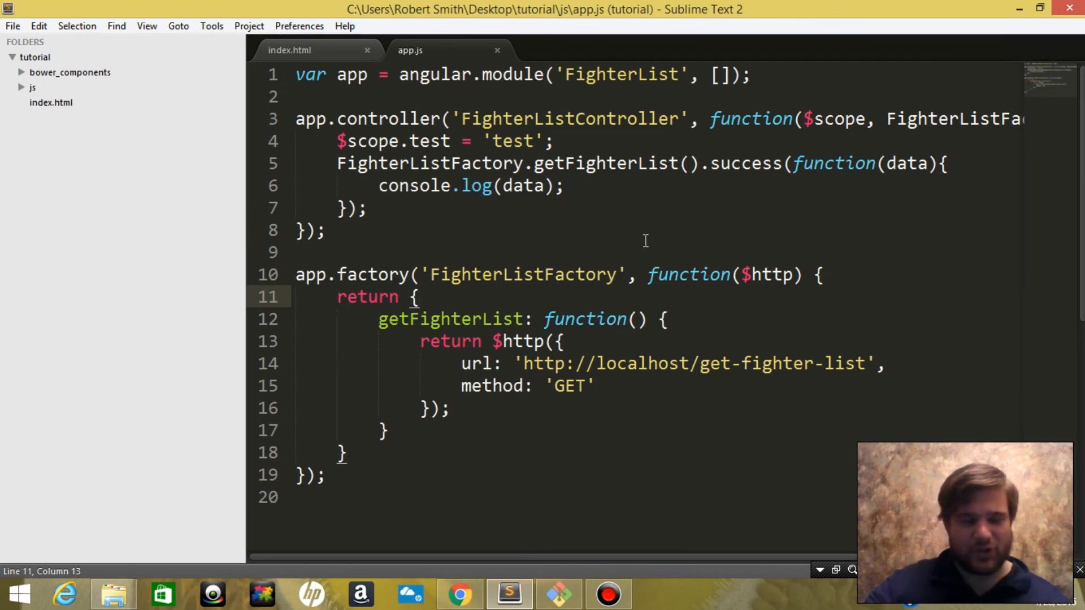
{"action": "mouse_move", "coordinate": [631, 220]}
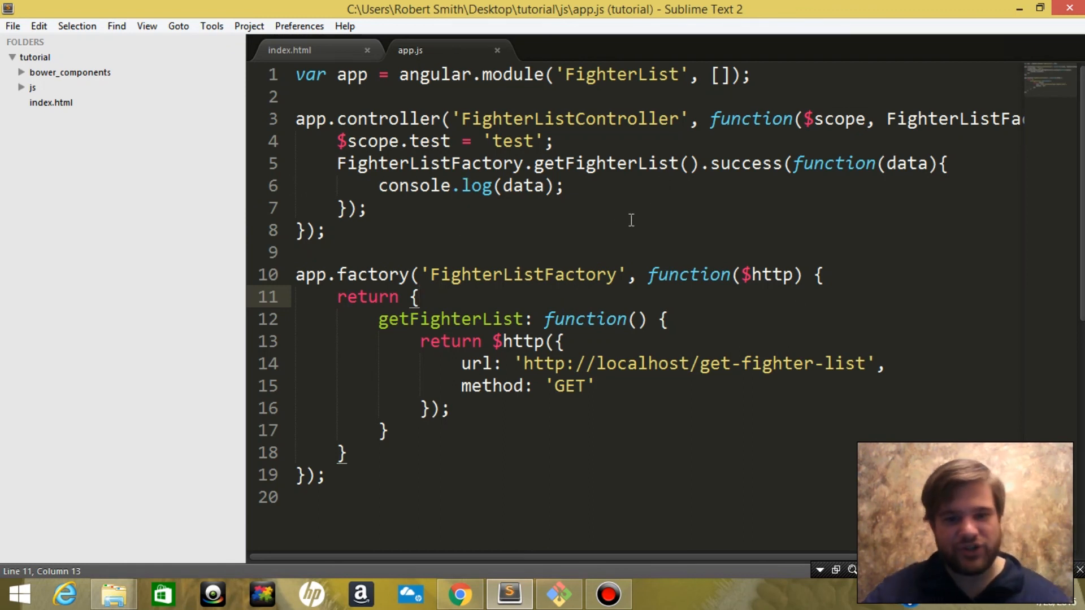